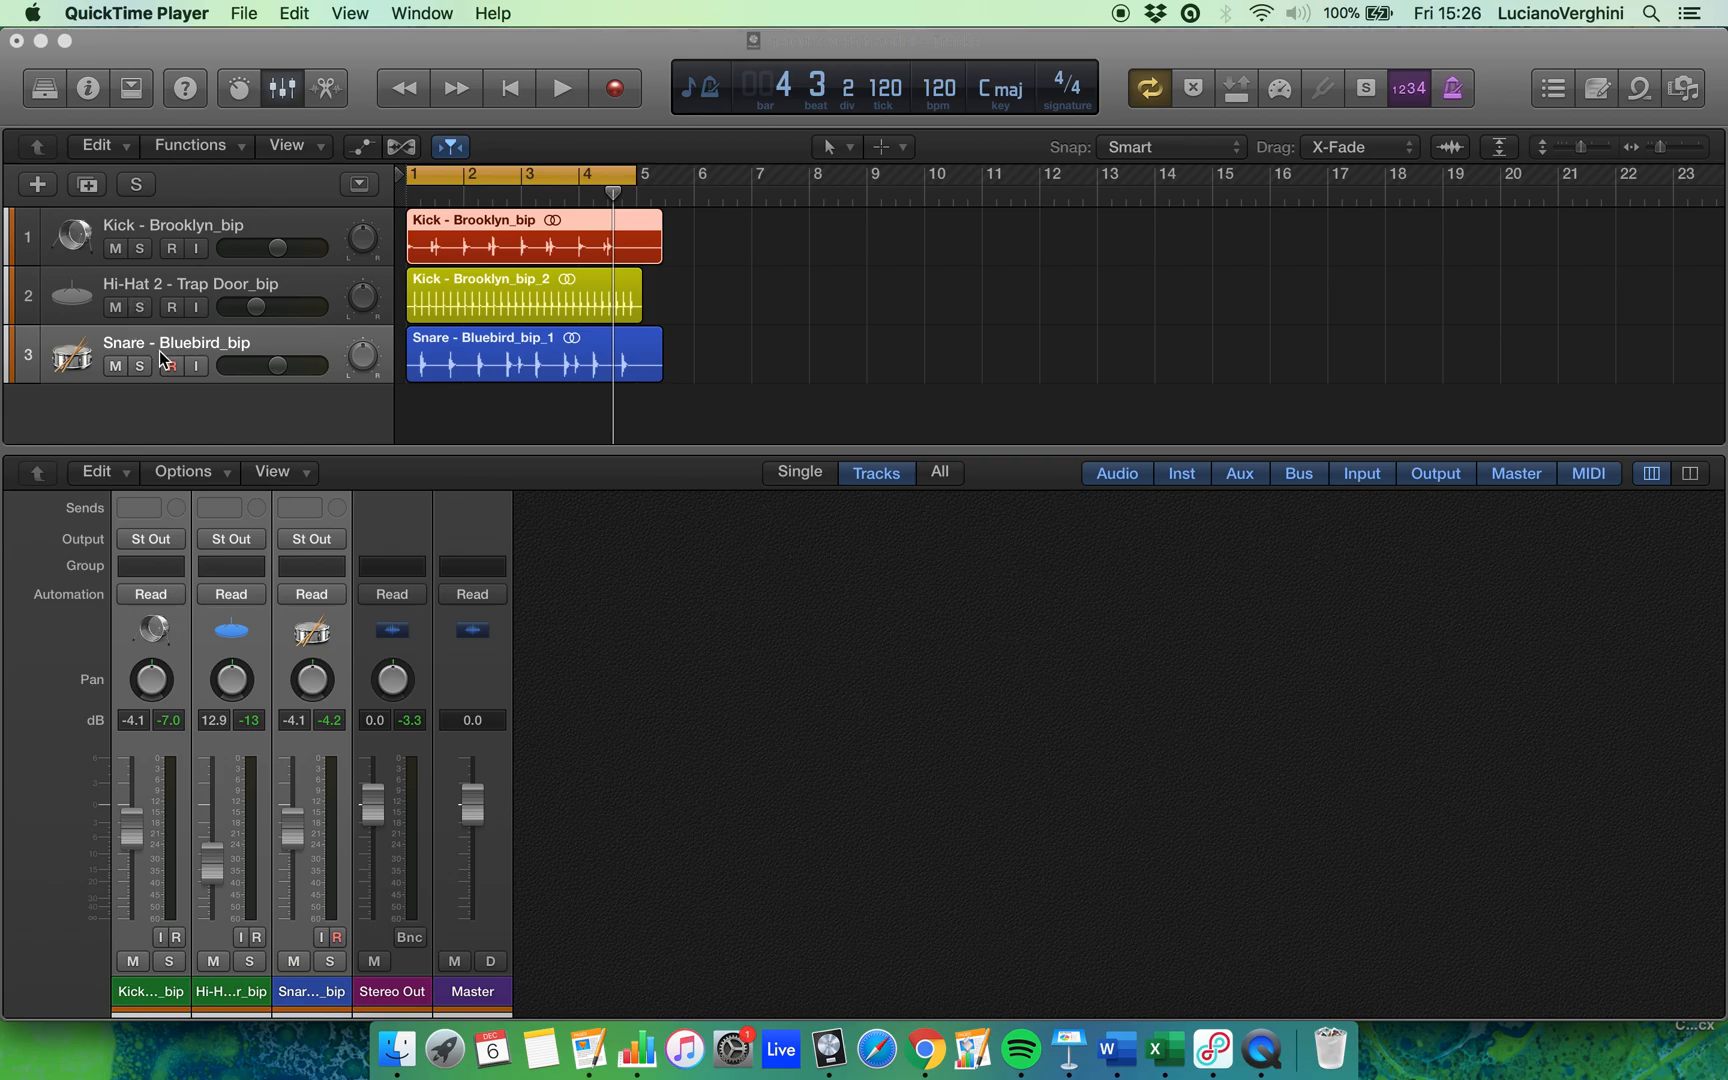
Bring the gated reverb drum project to the front and play it back.
left_click(561, 88)
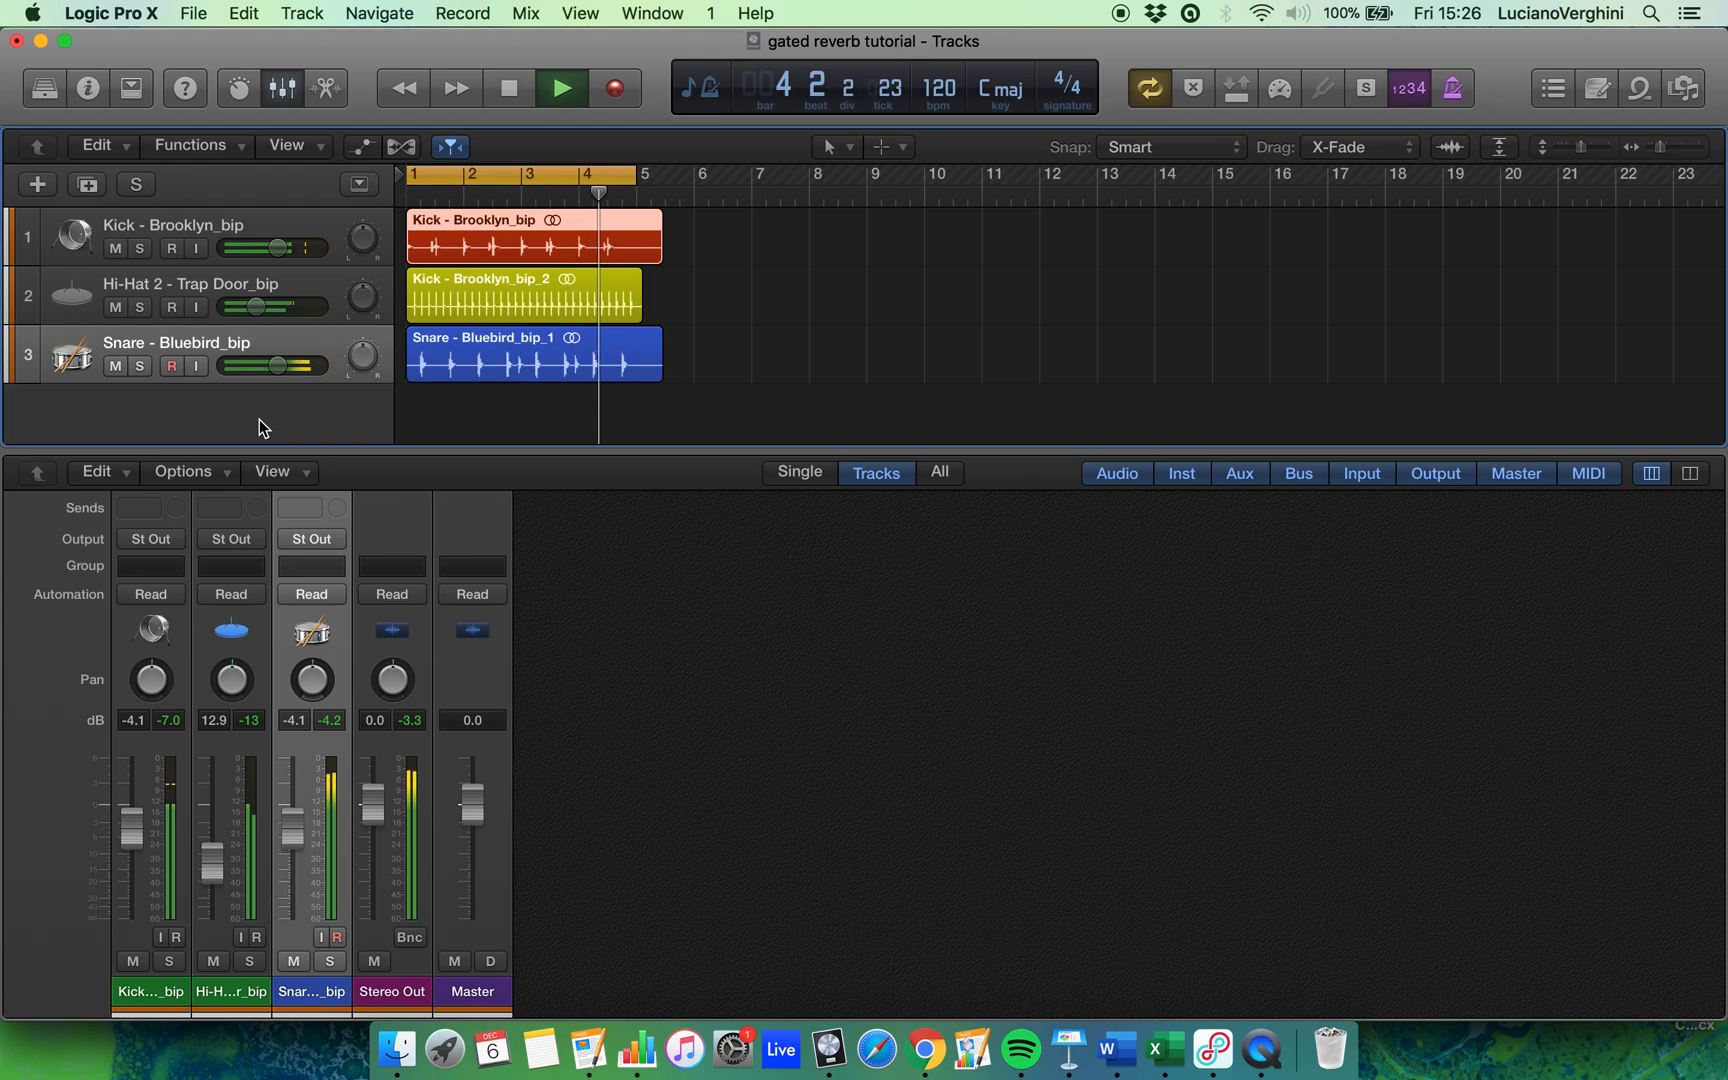
Stop playback, send the snare to Bus 1, and rename Aux 1 'gated reverb'.
left_click(508, 88)
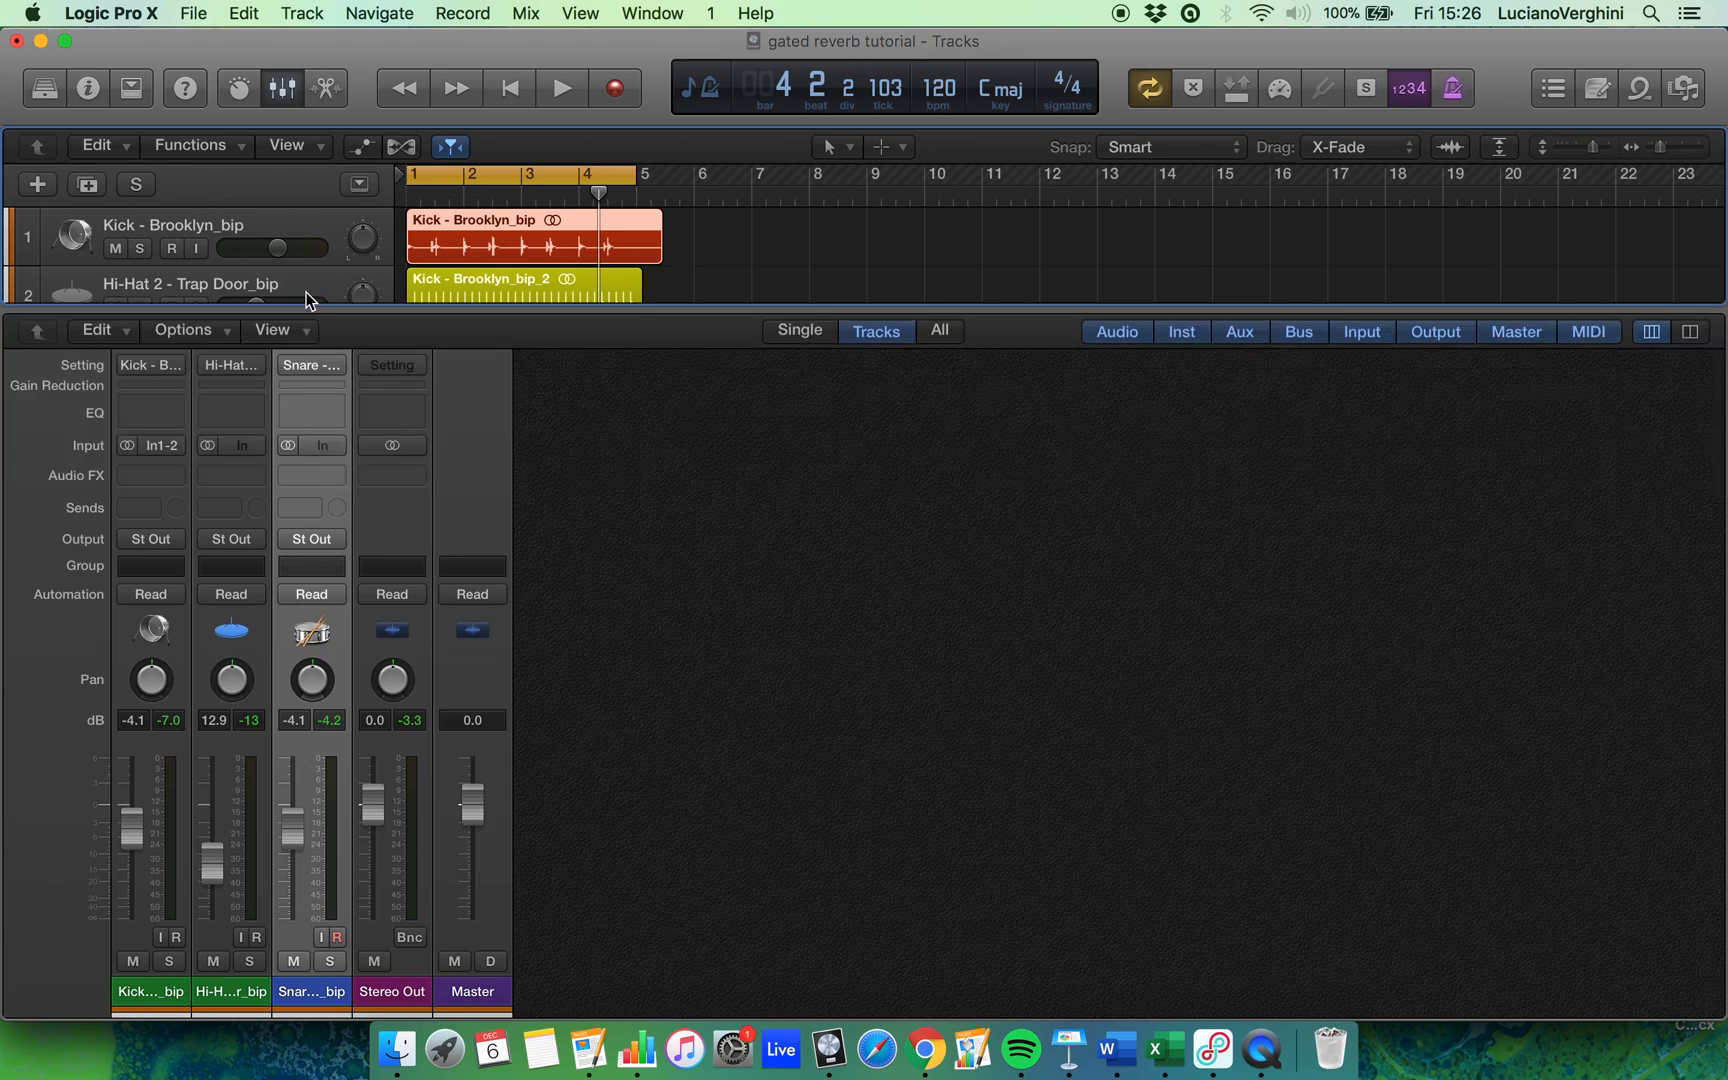
mouse_move(324, 518)
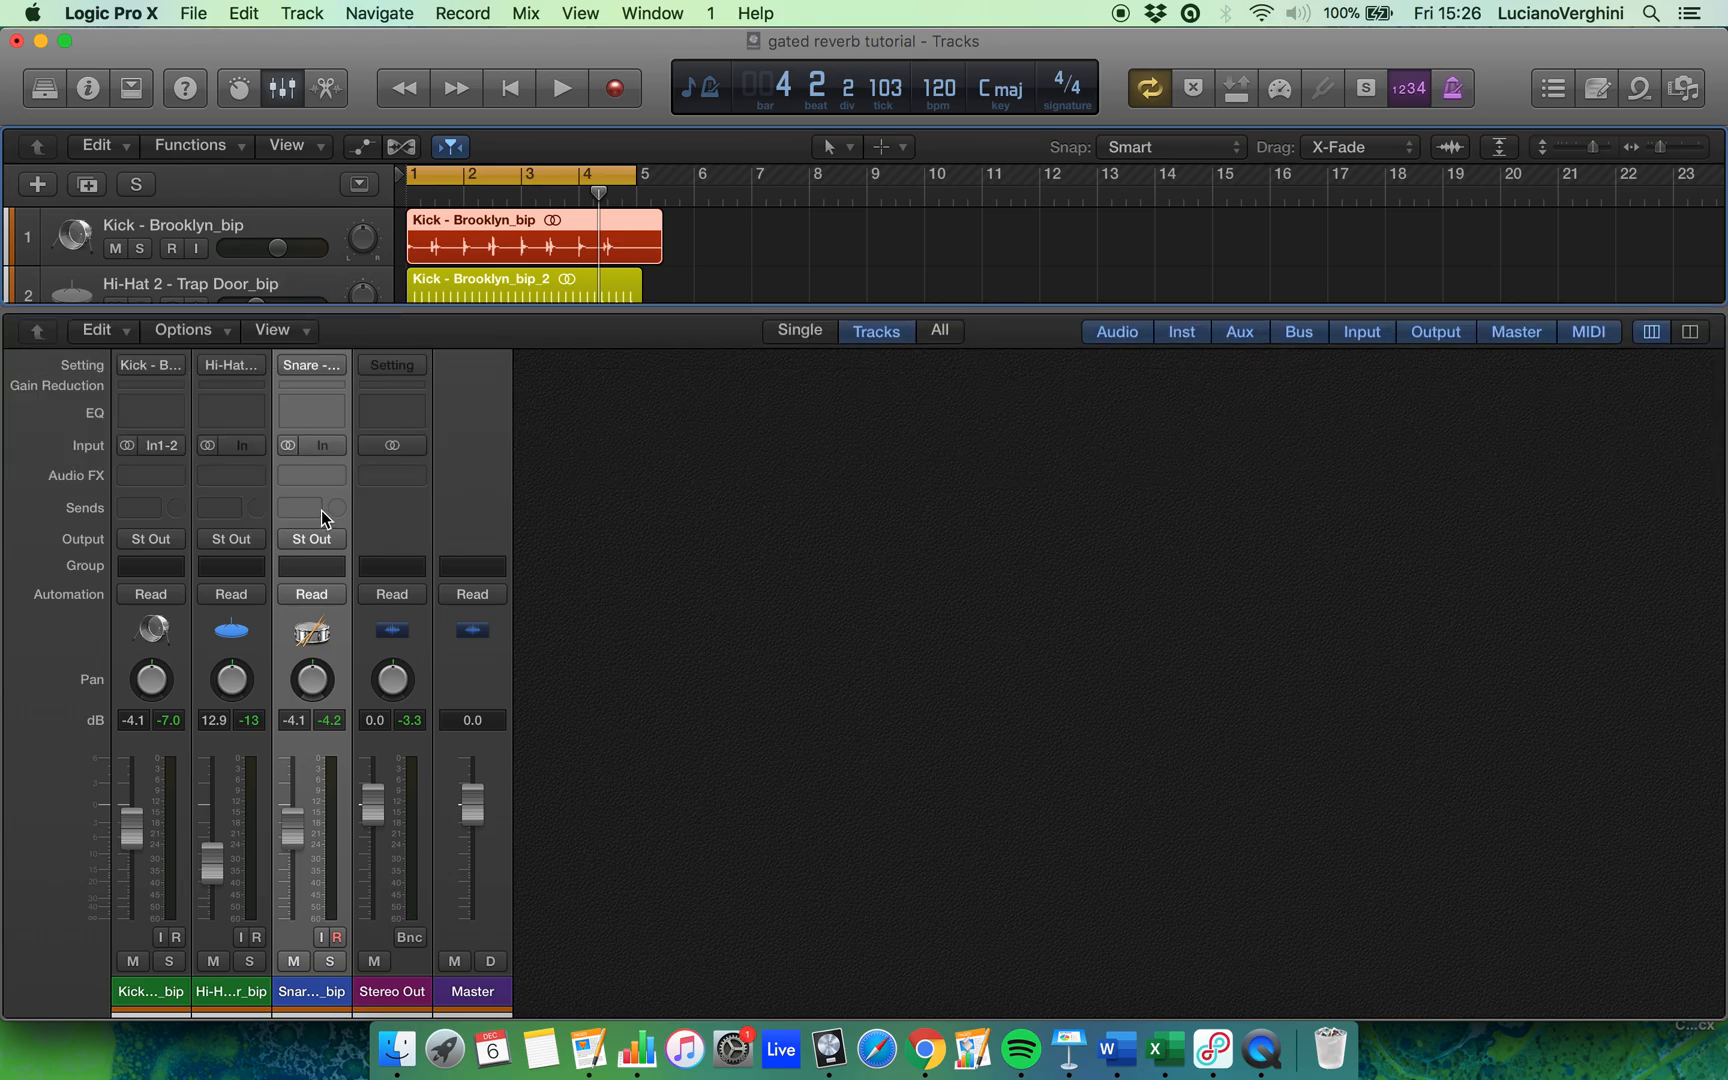
left_click(310, 508)
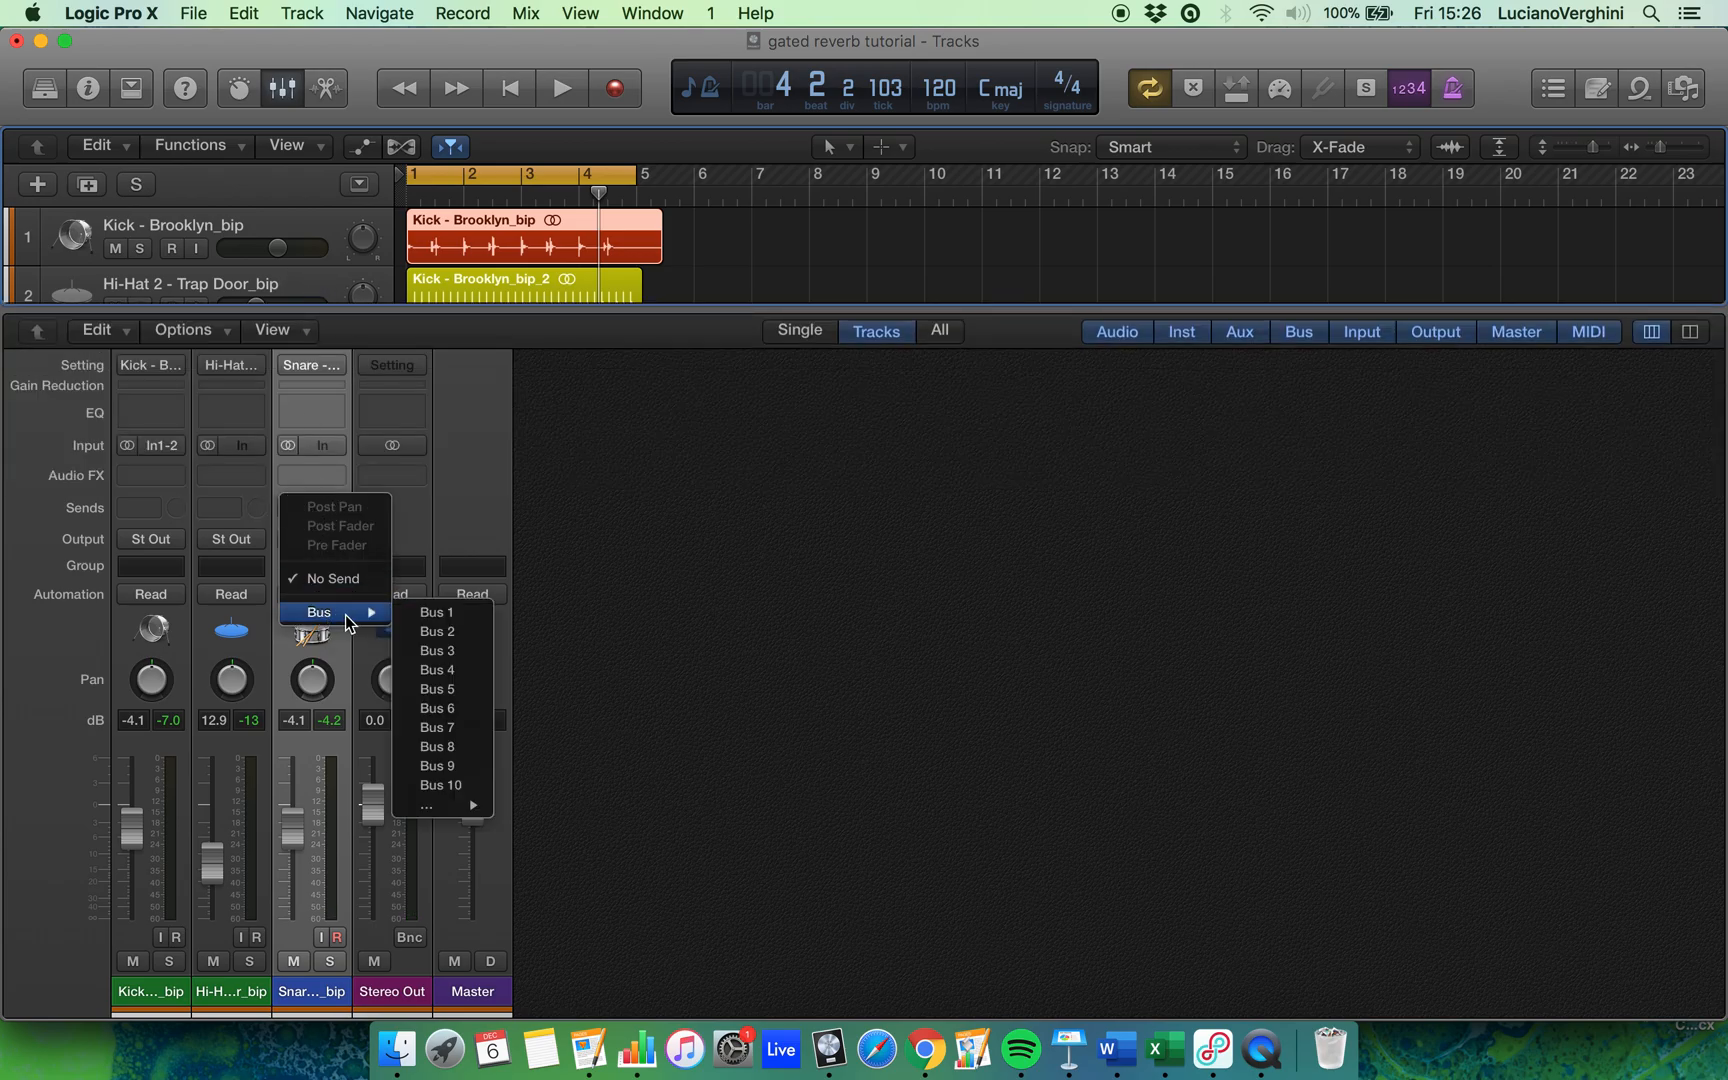
left_click(436, 612)
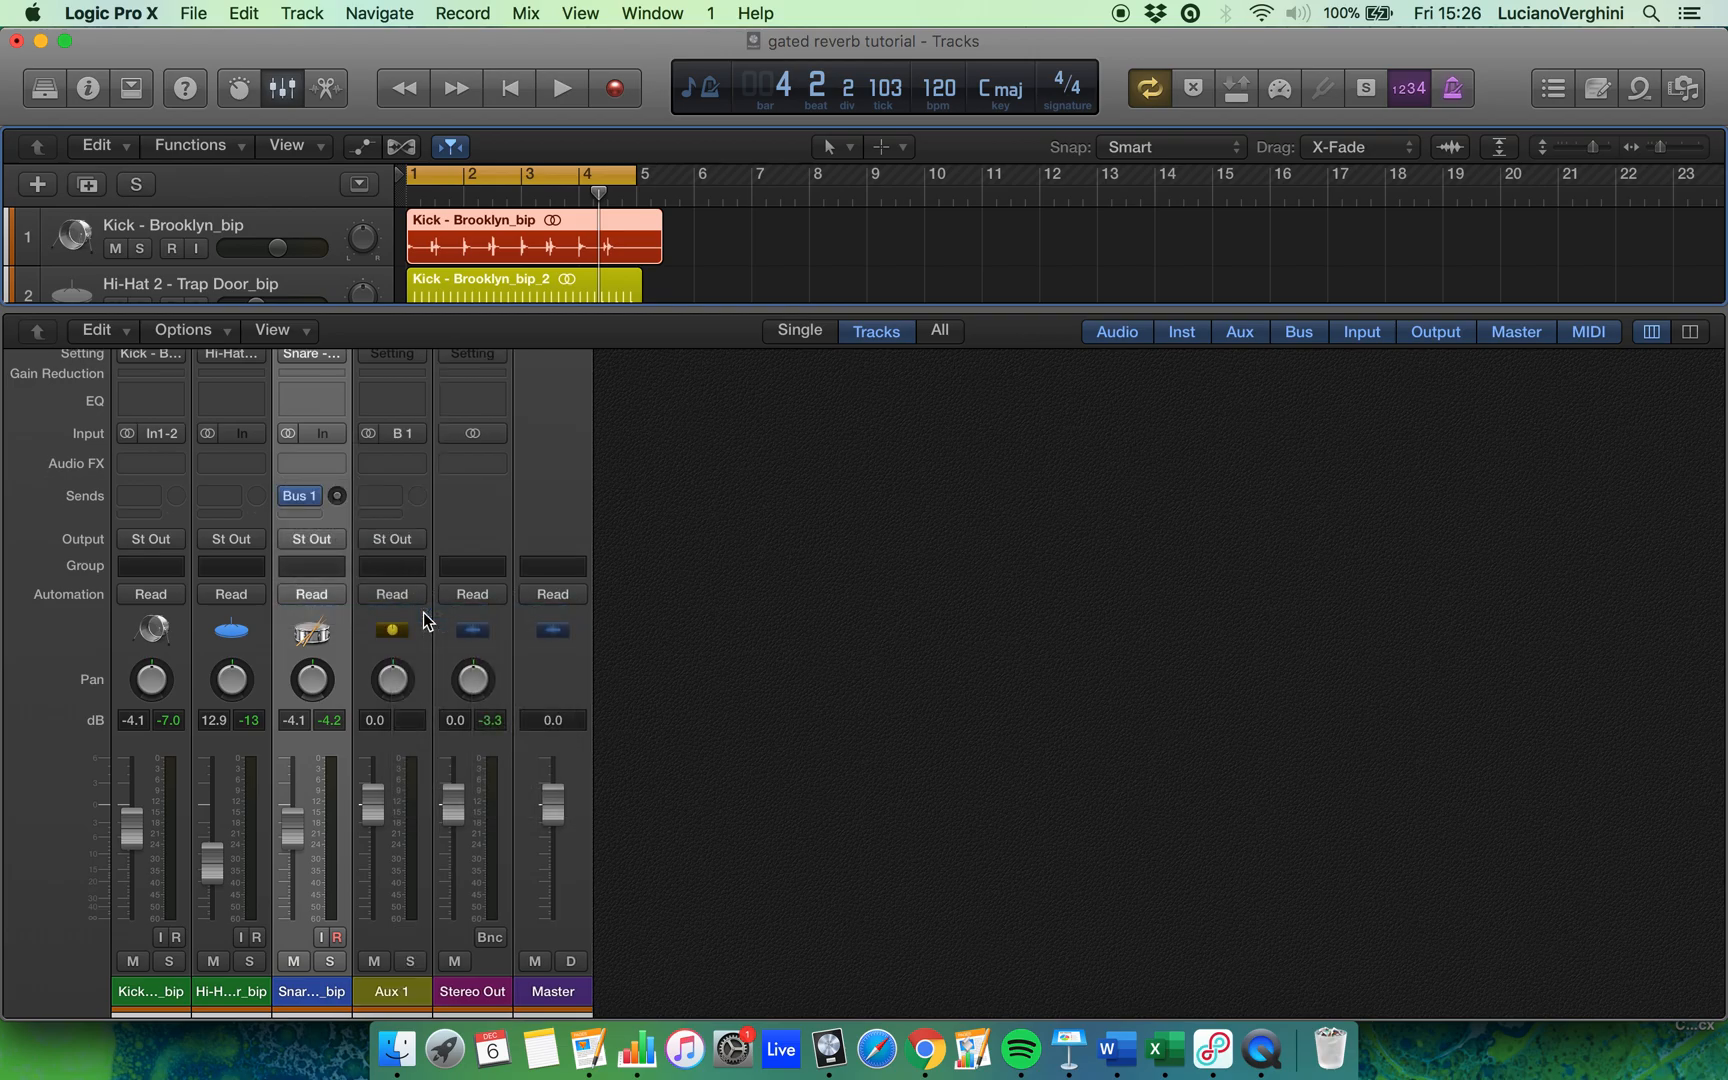
left_click(390, 990)
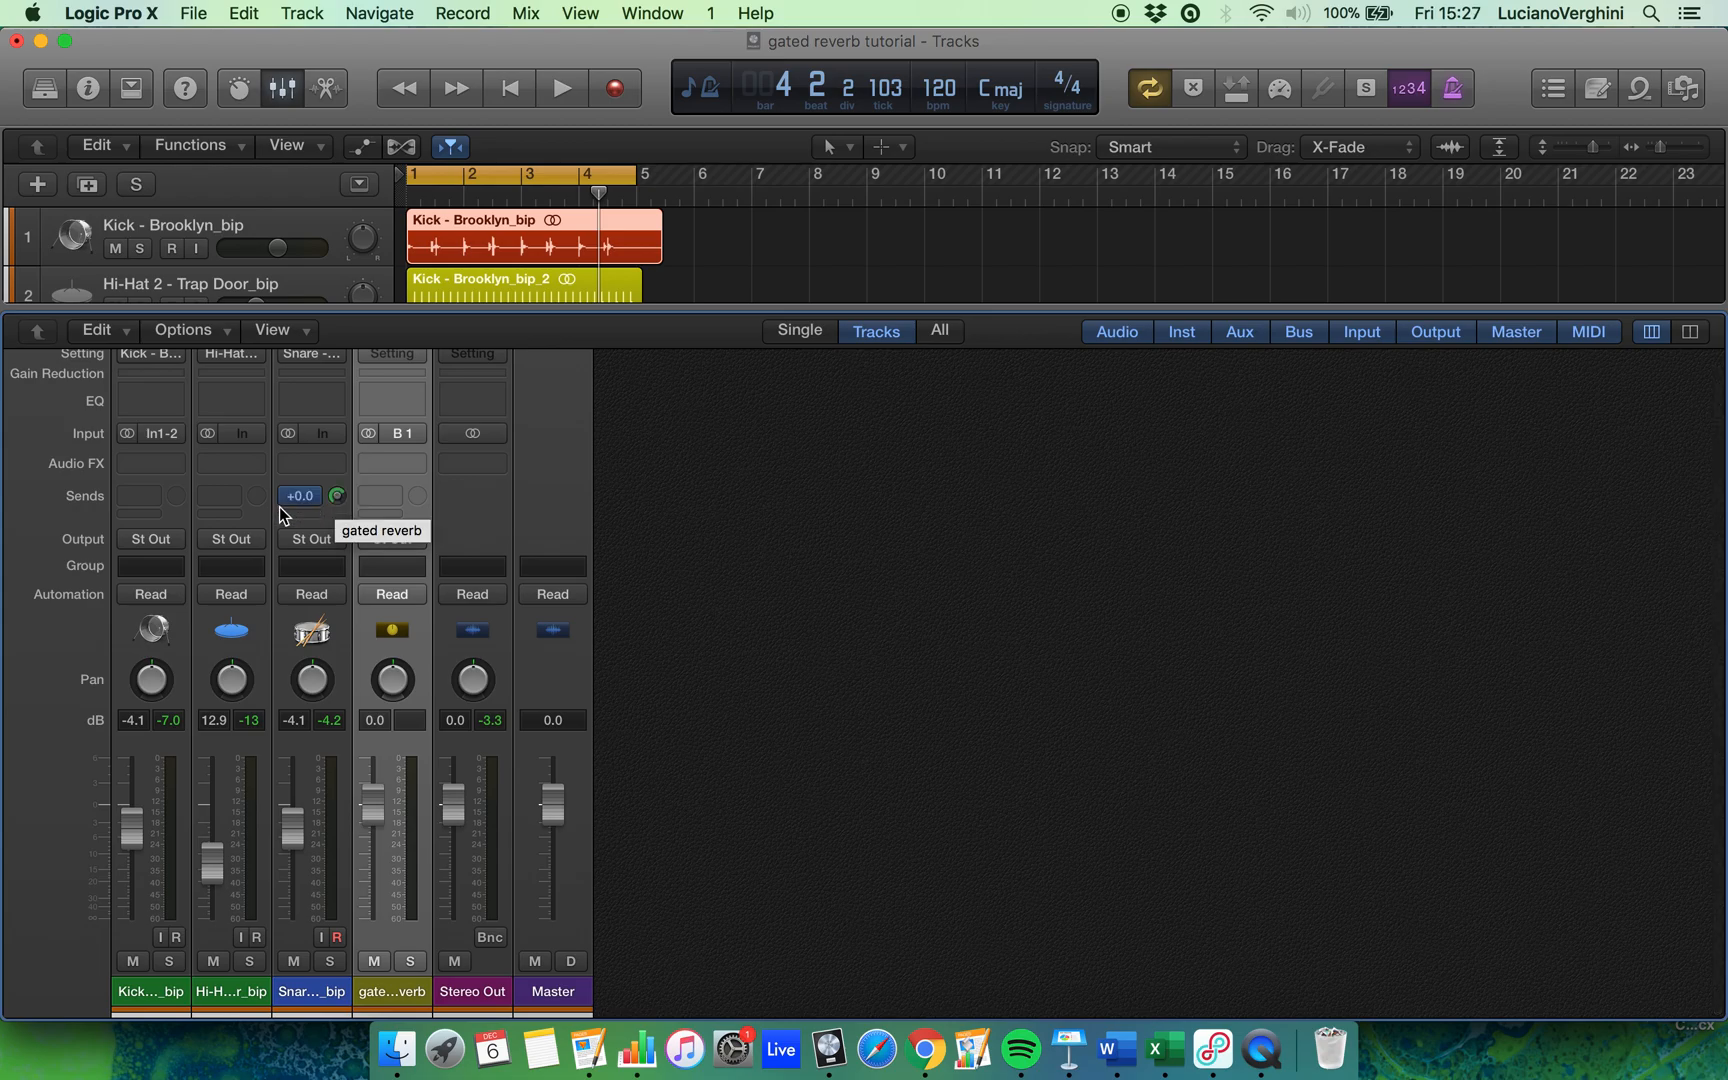
left_click(299, 495)
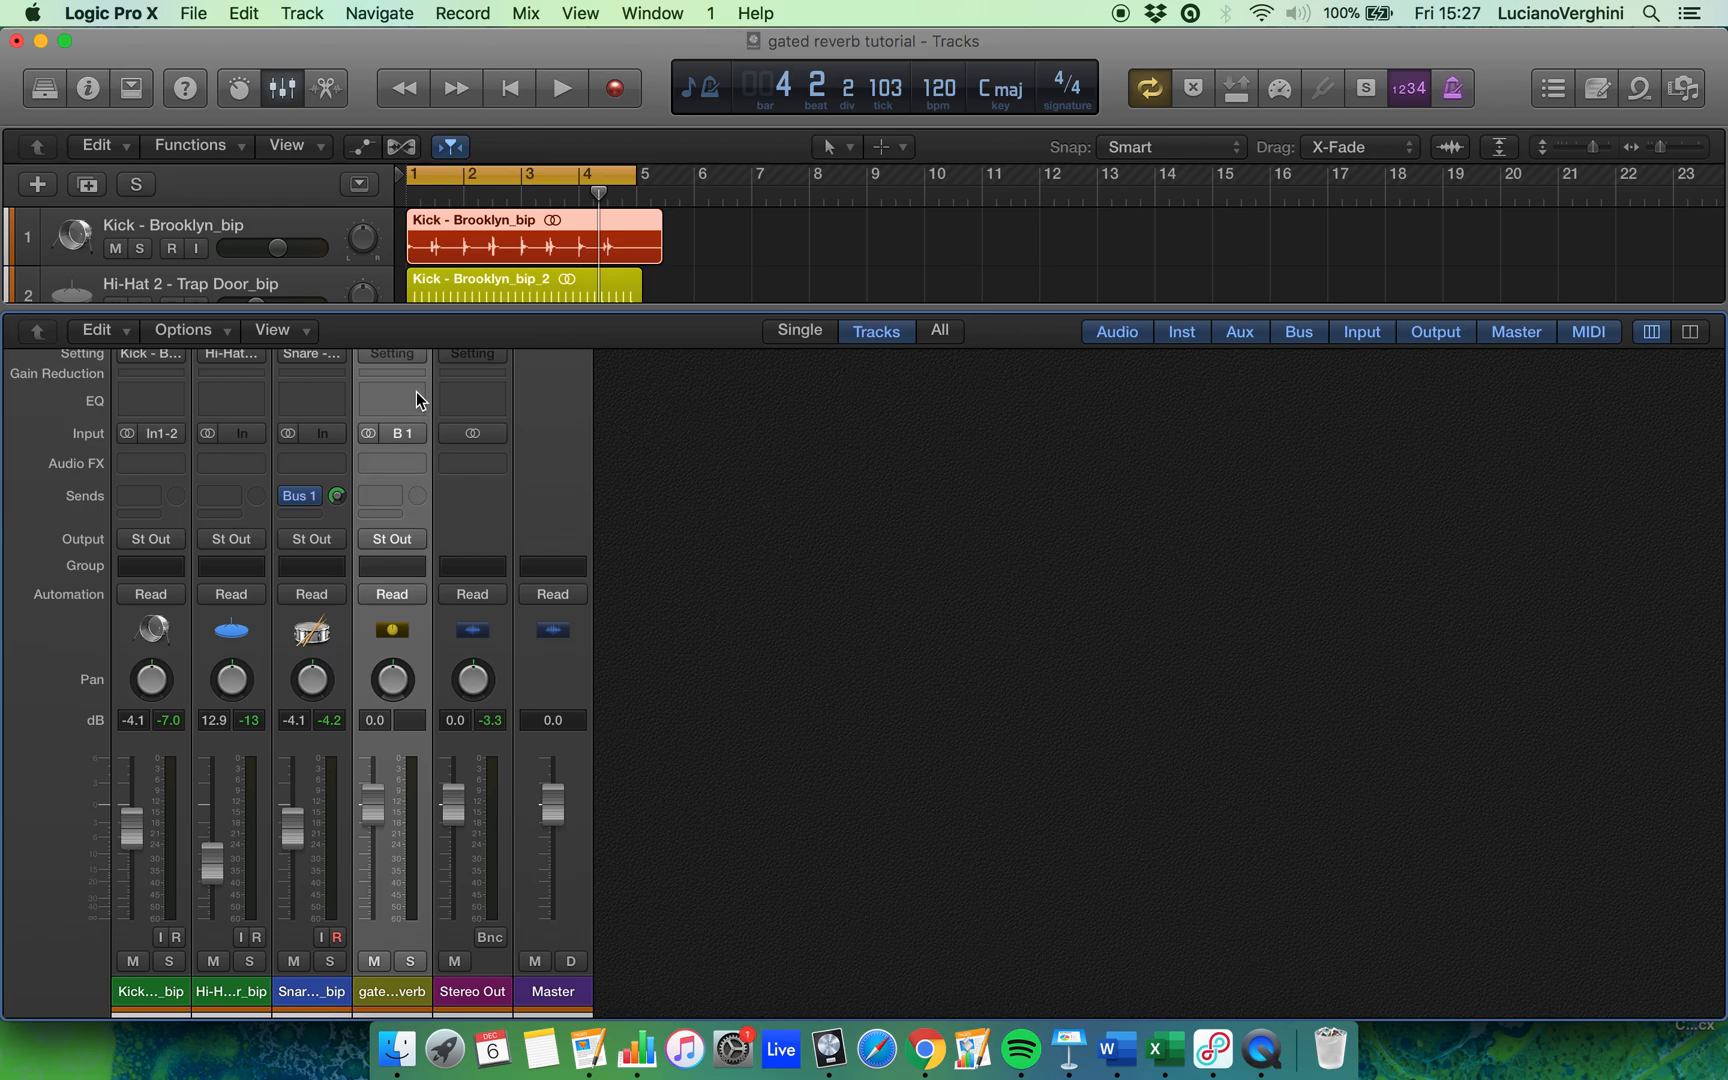
mouse_move(312, 389)
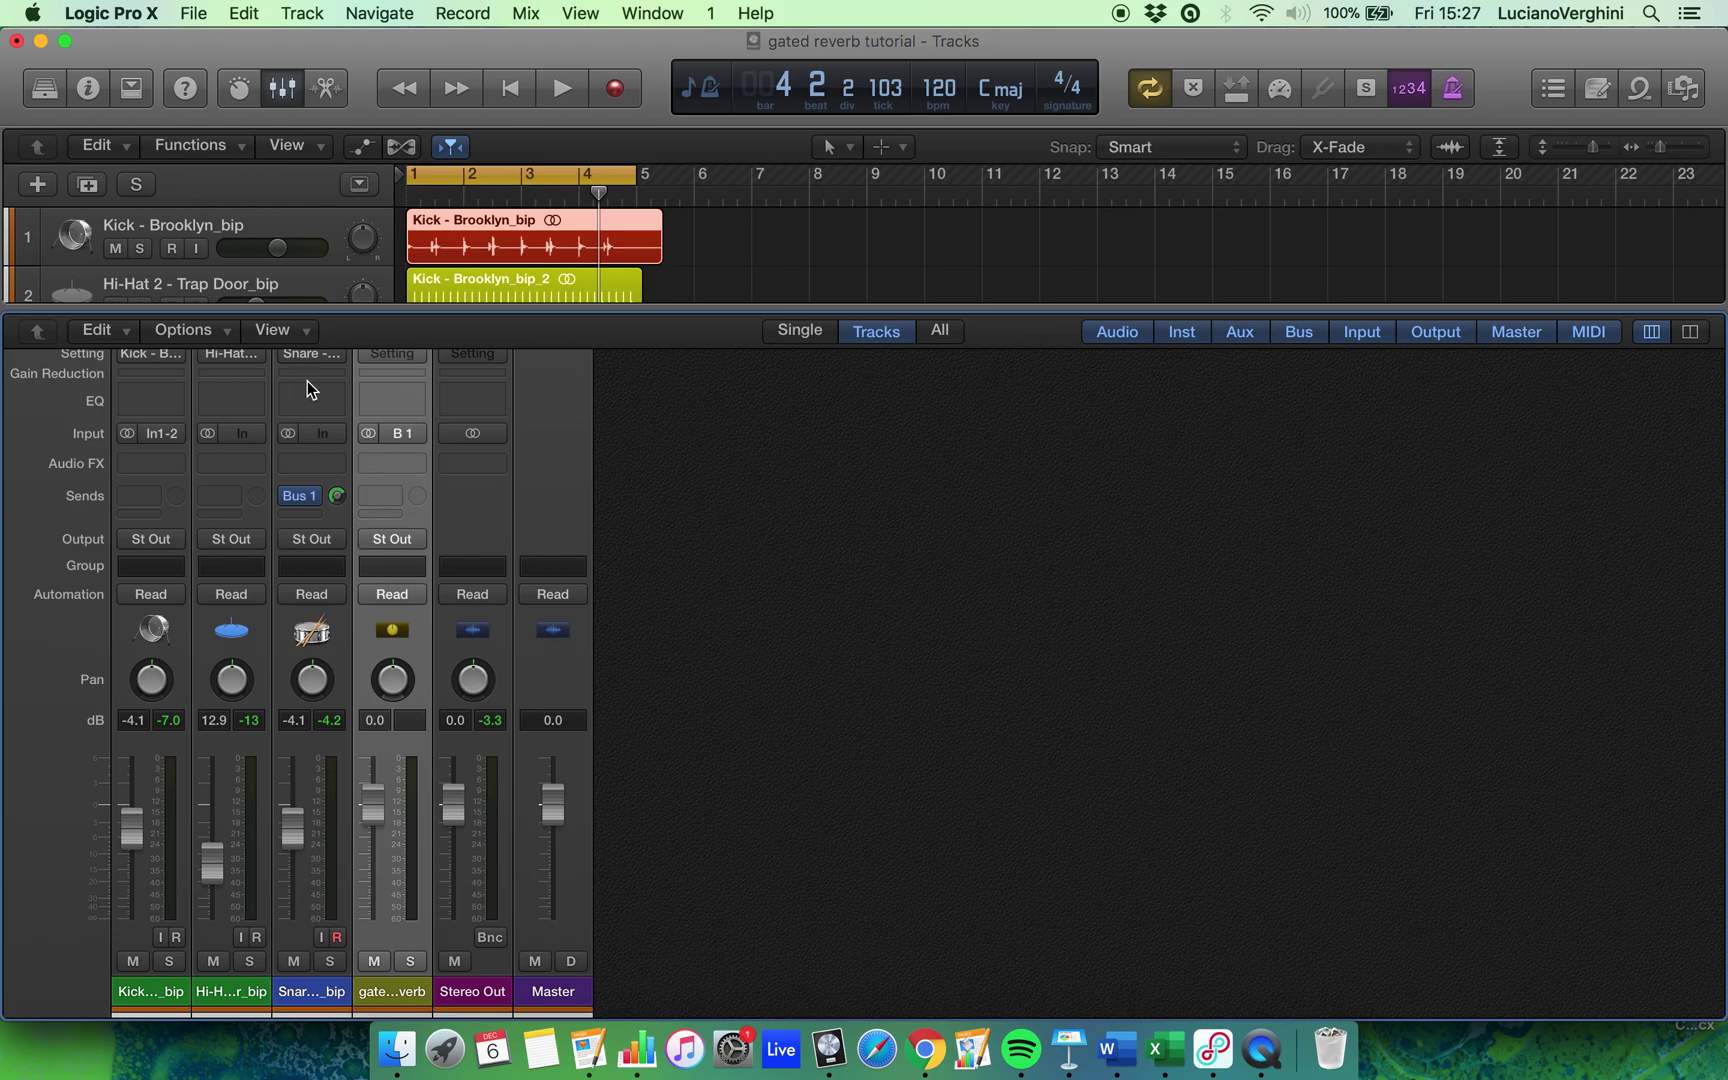
mouse_move(320, 615)
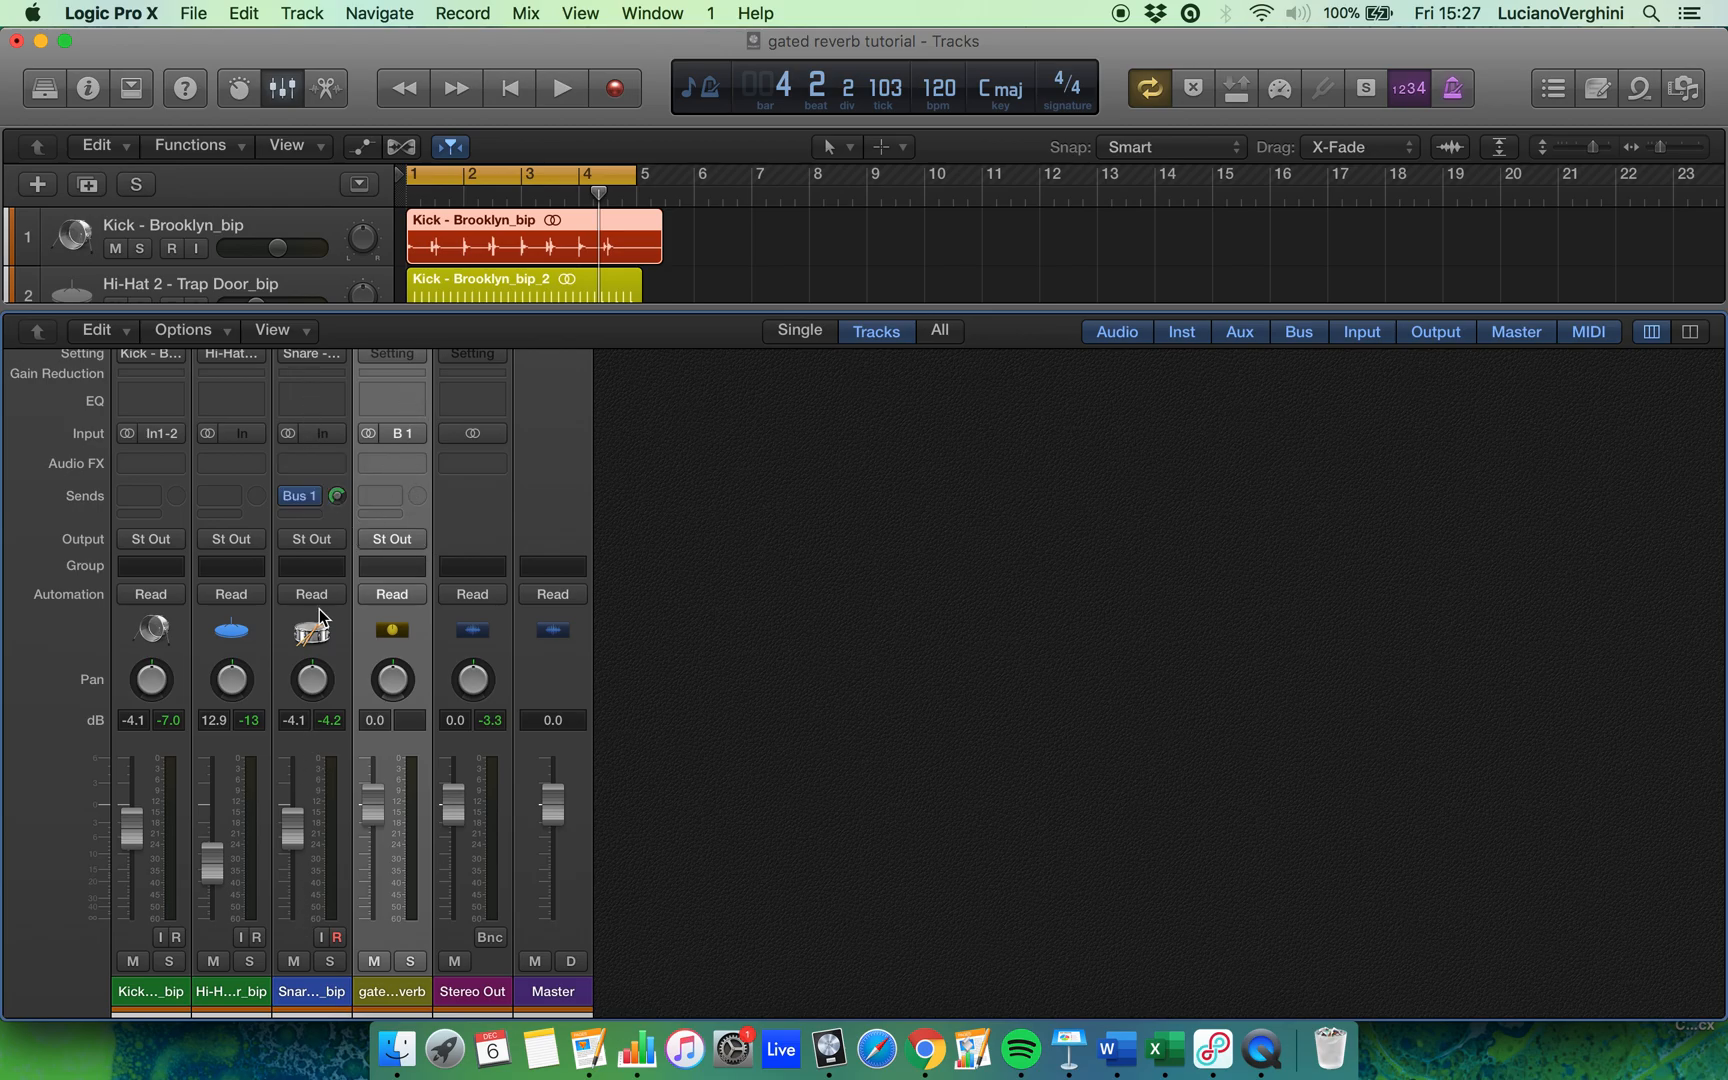
mouse_move(276, 573)
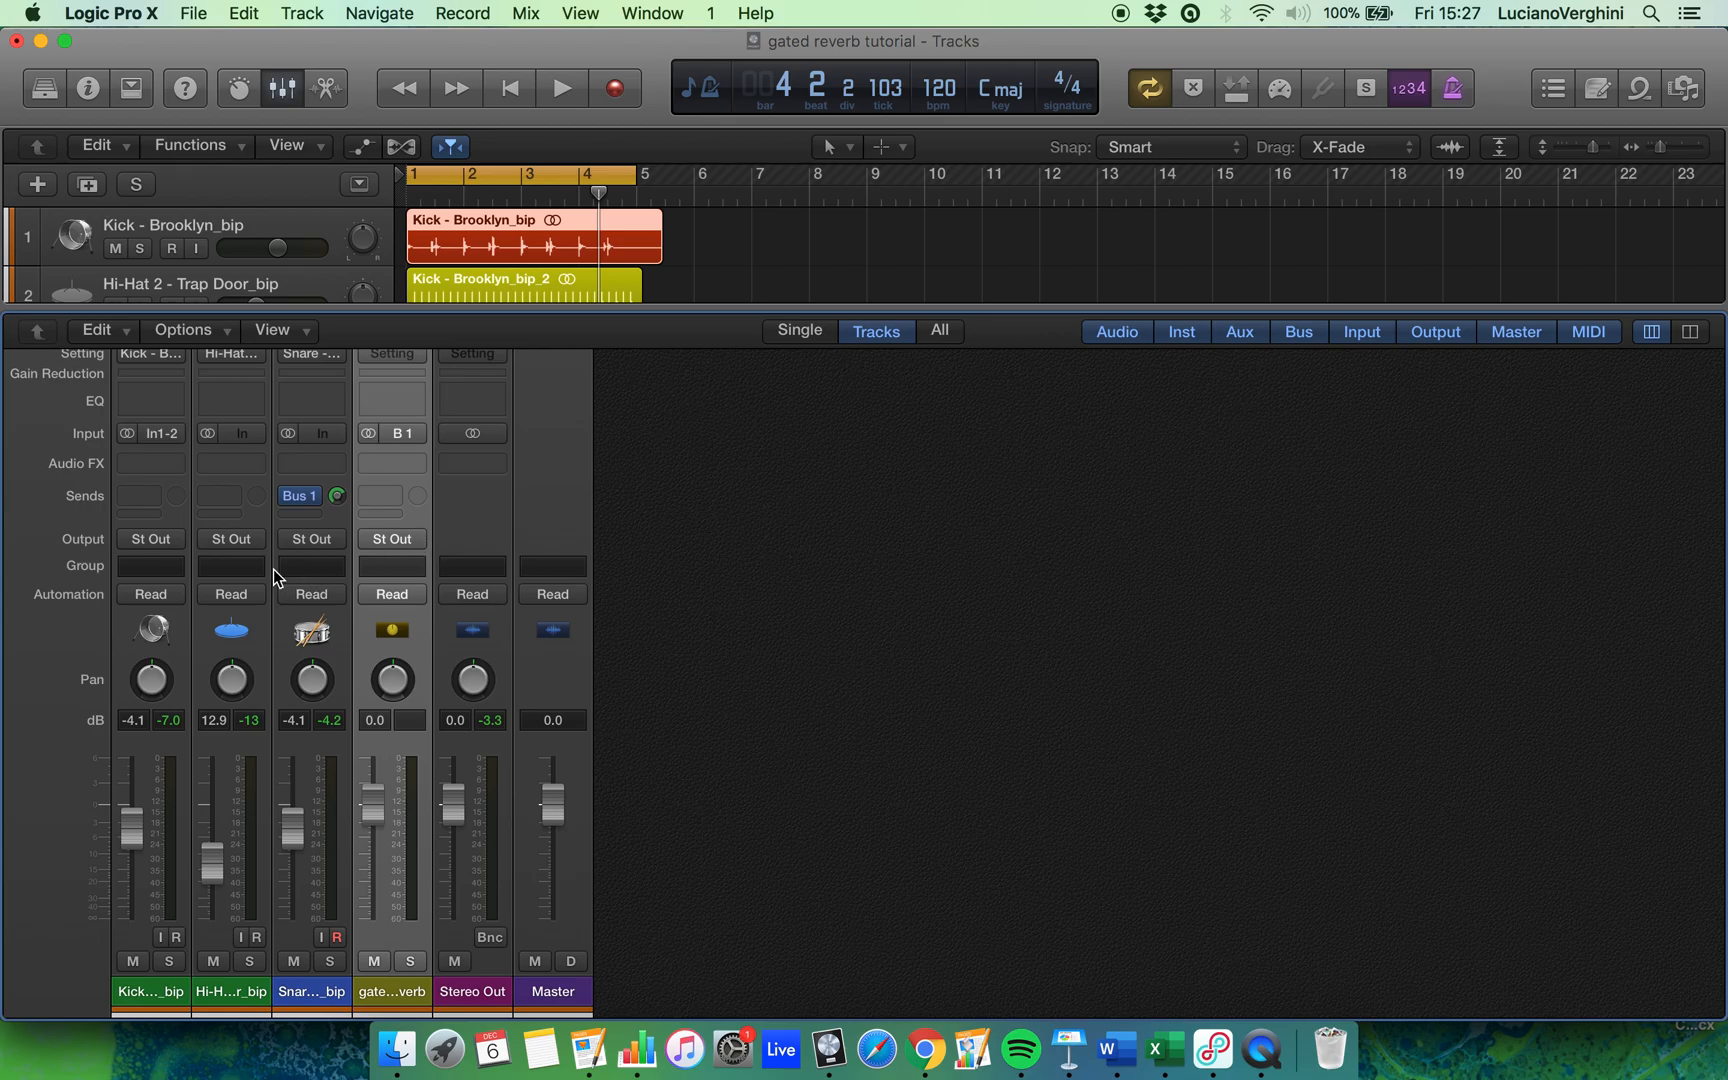
Insert a stereo Space Designer on the aux and load the 02.5s Soft Hall preset.
left_click(471, 463)
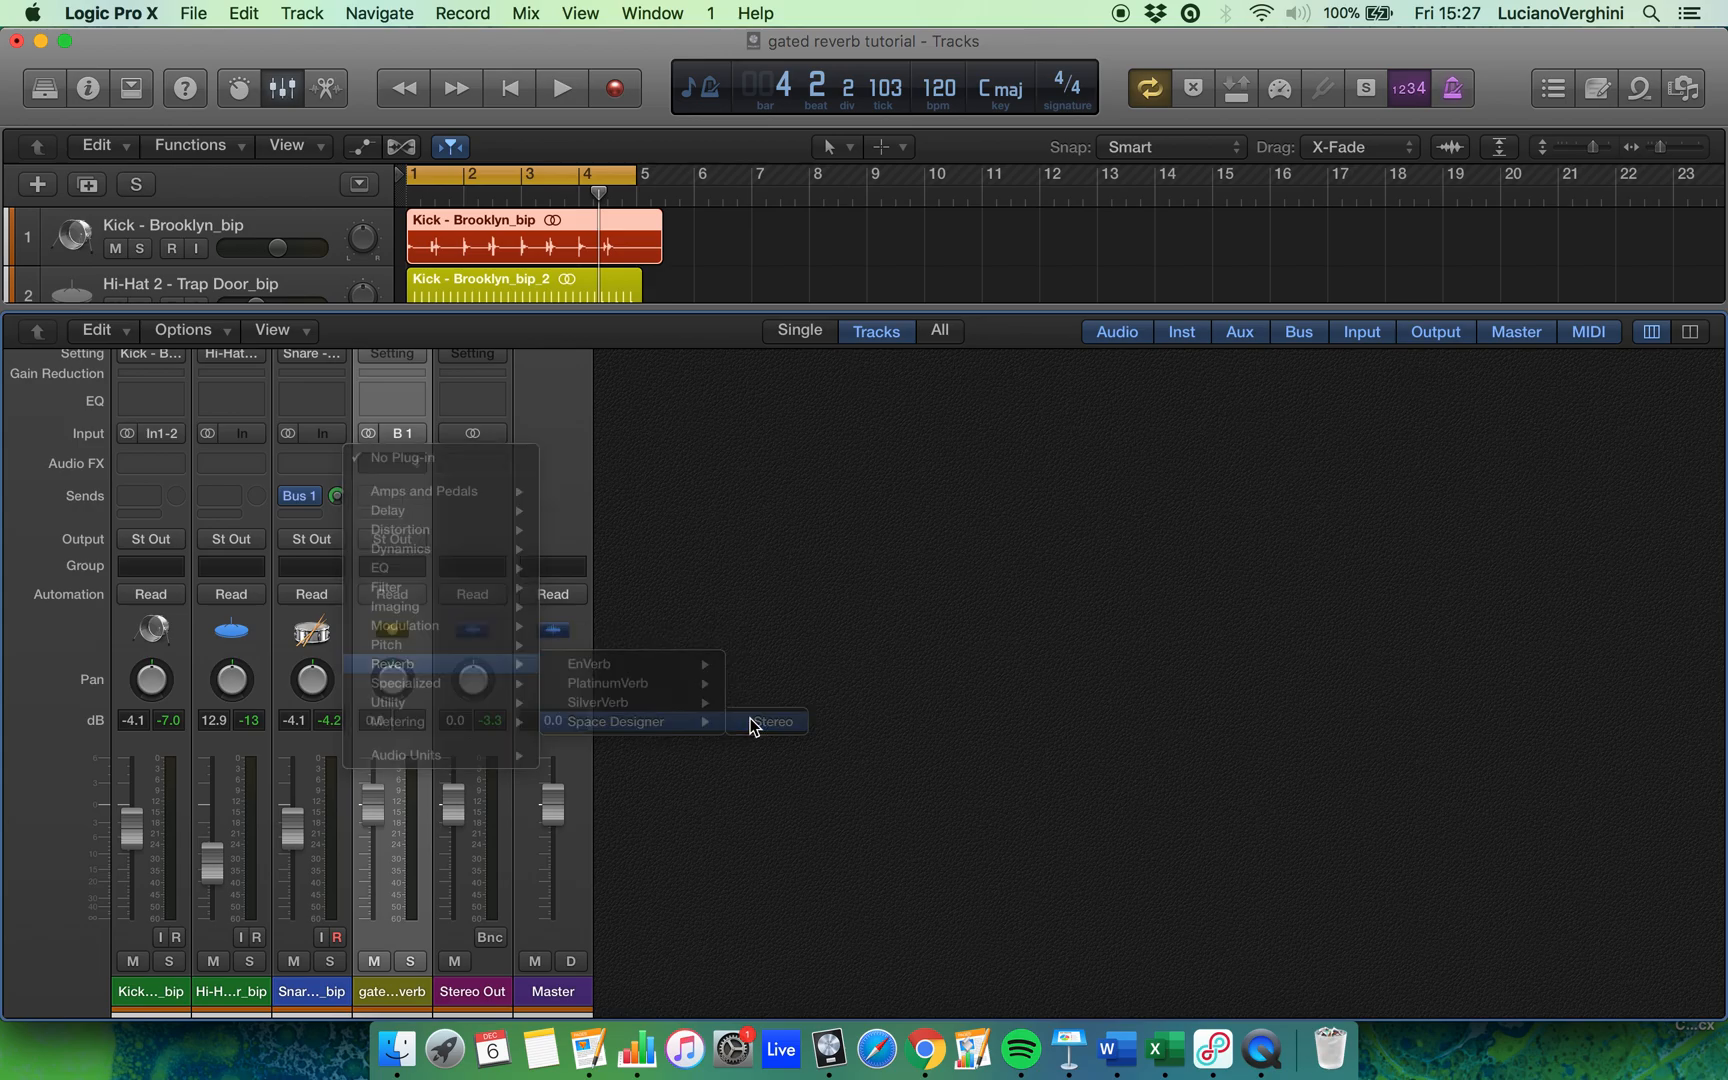
left_click(773, 722)
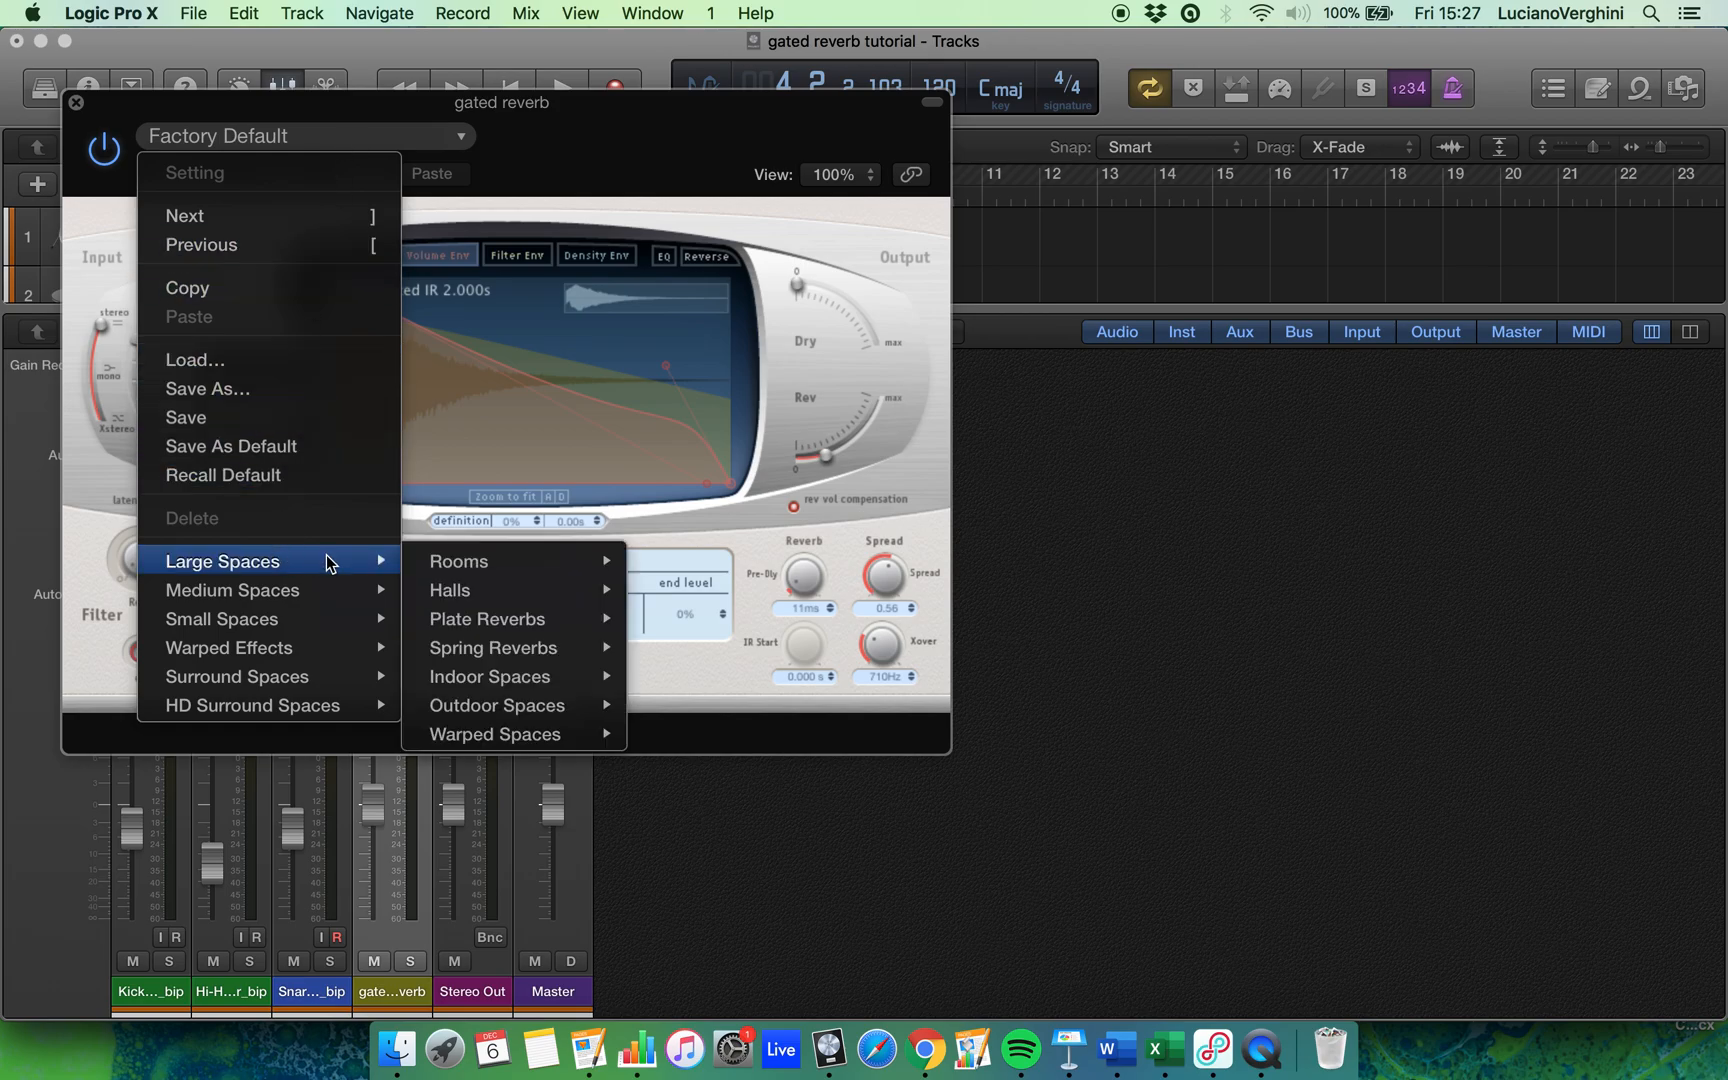
left_click(450, 590)
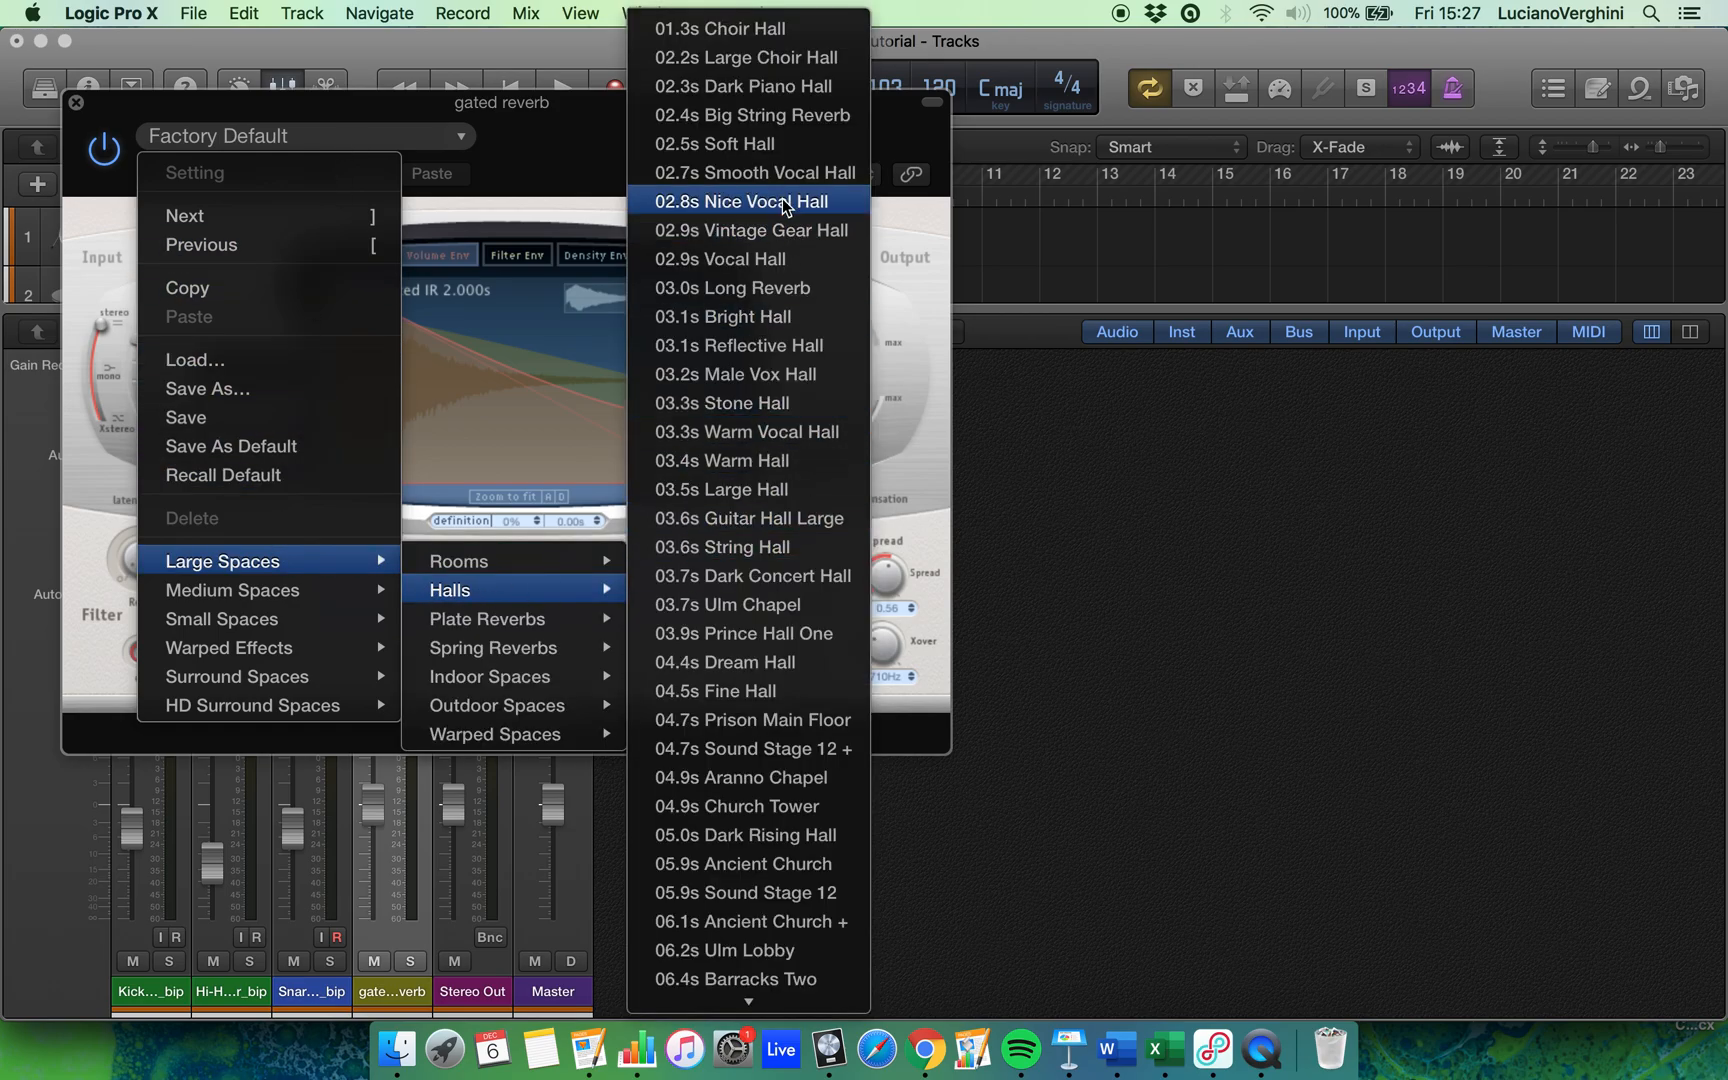
mouse_move(777, 143)
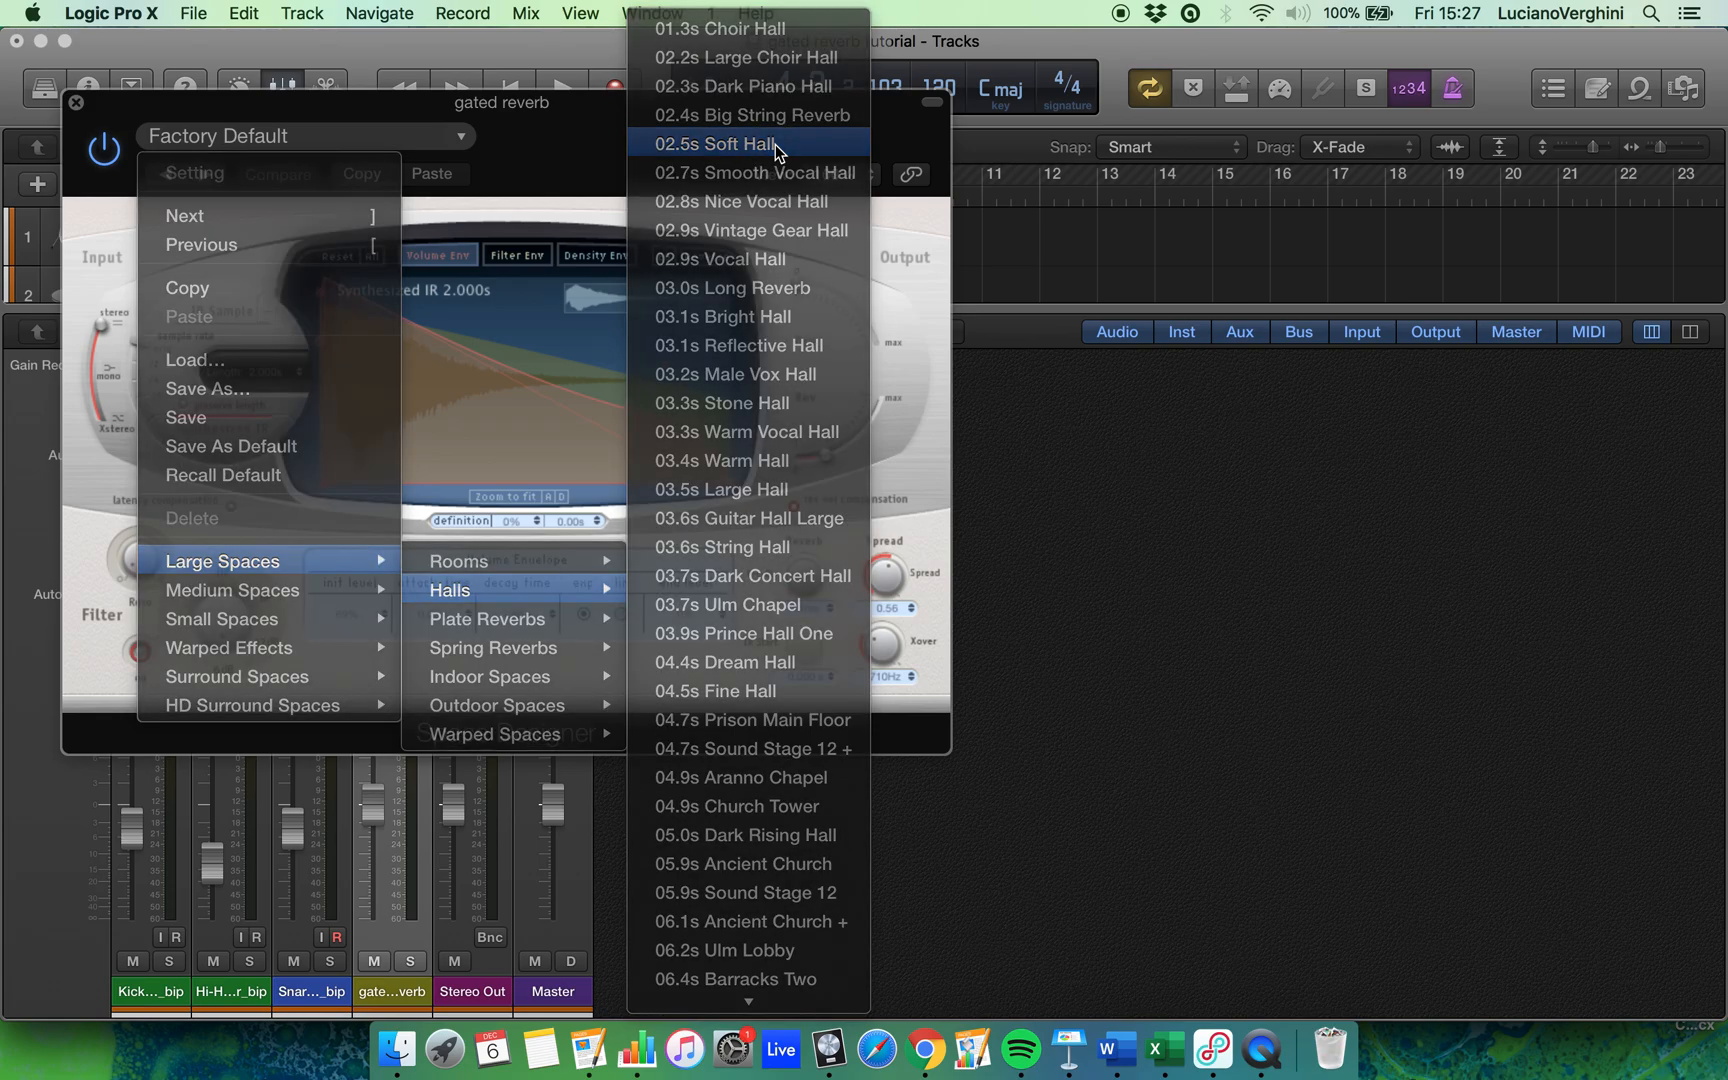
left_click(717, 143)
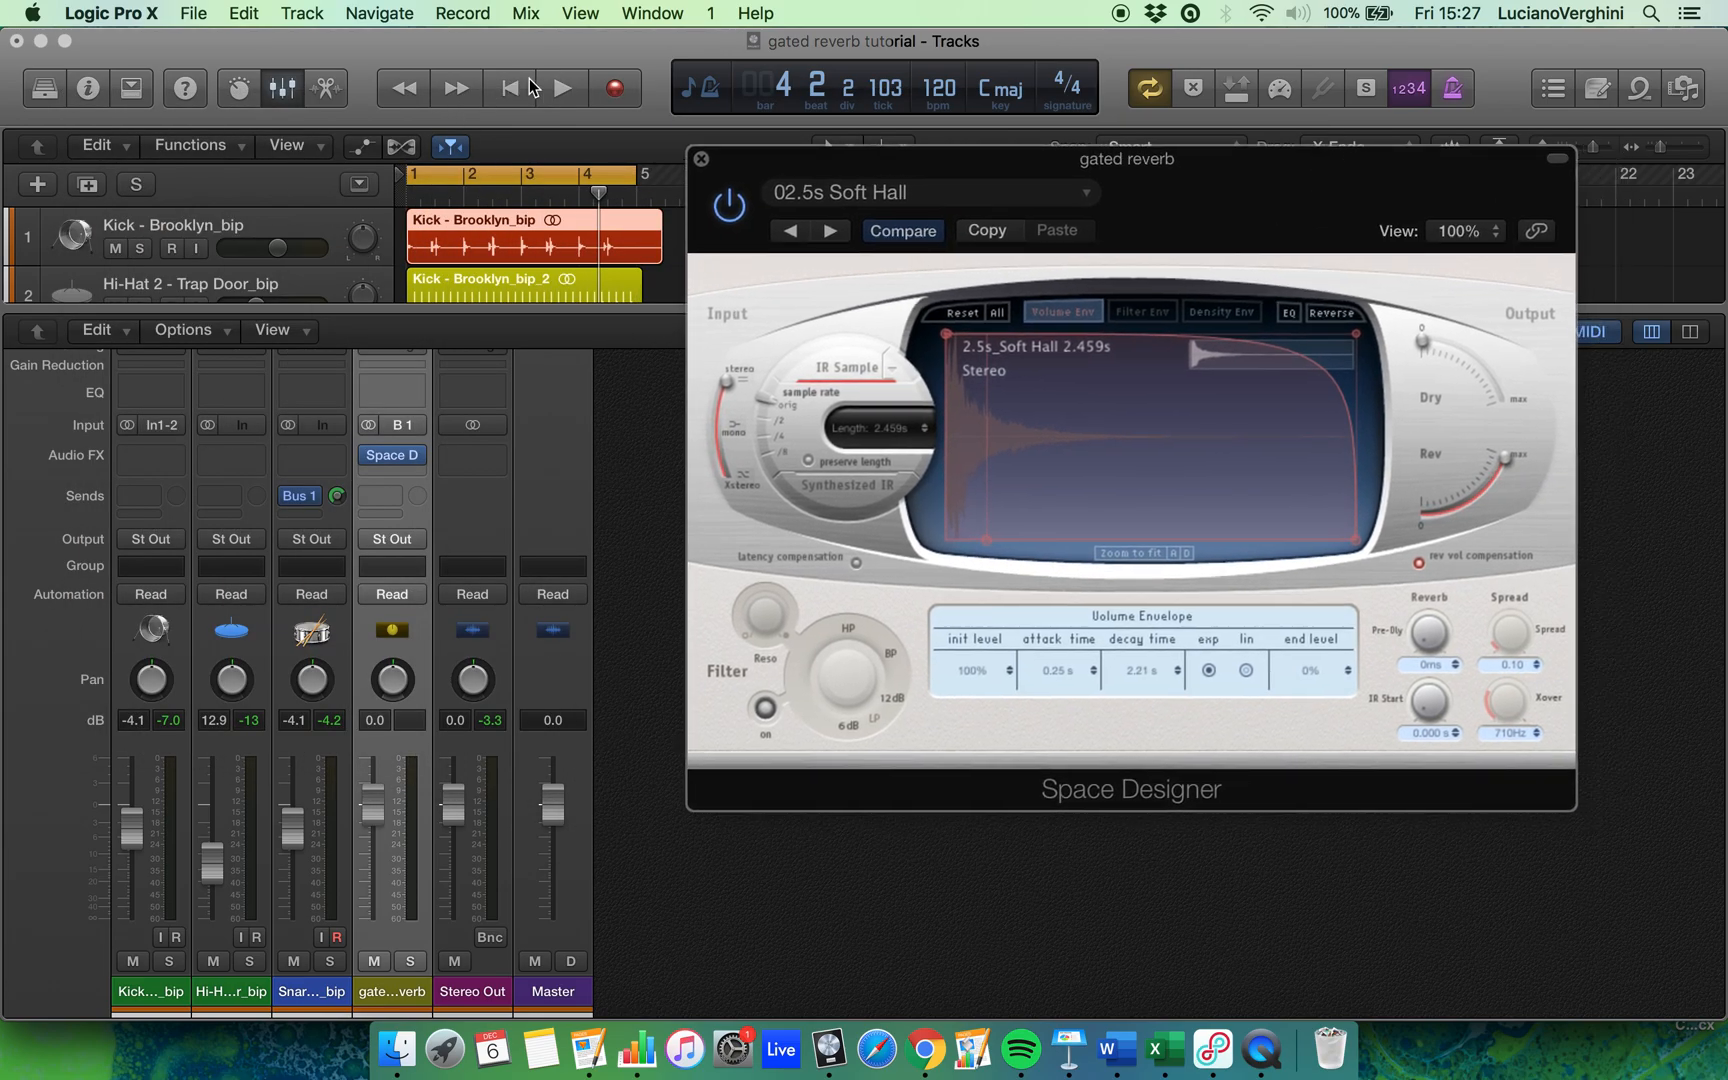
Play the drums through the Soft Hall reverb and set the aux fader to -4.8 dB.
left_click(561, 88)
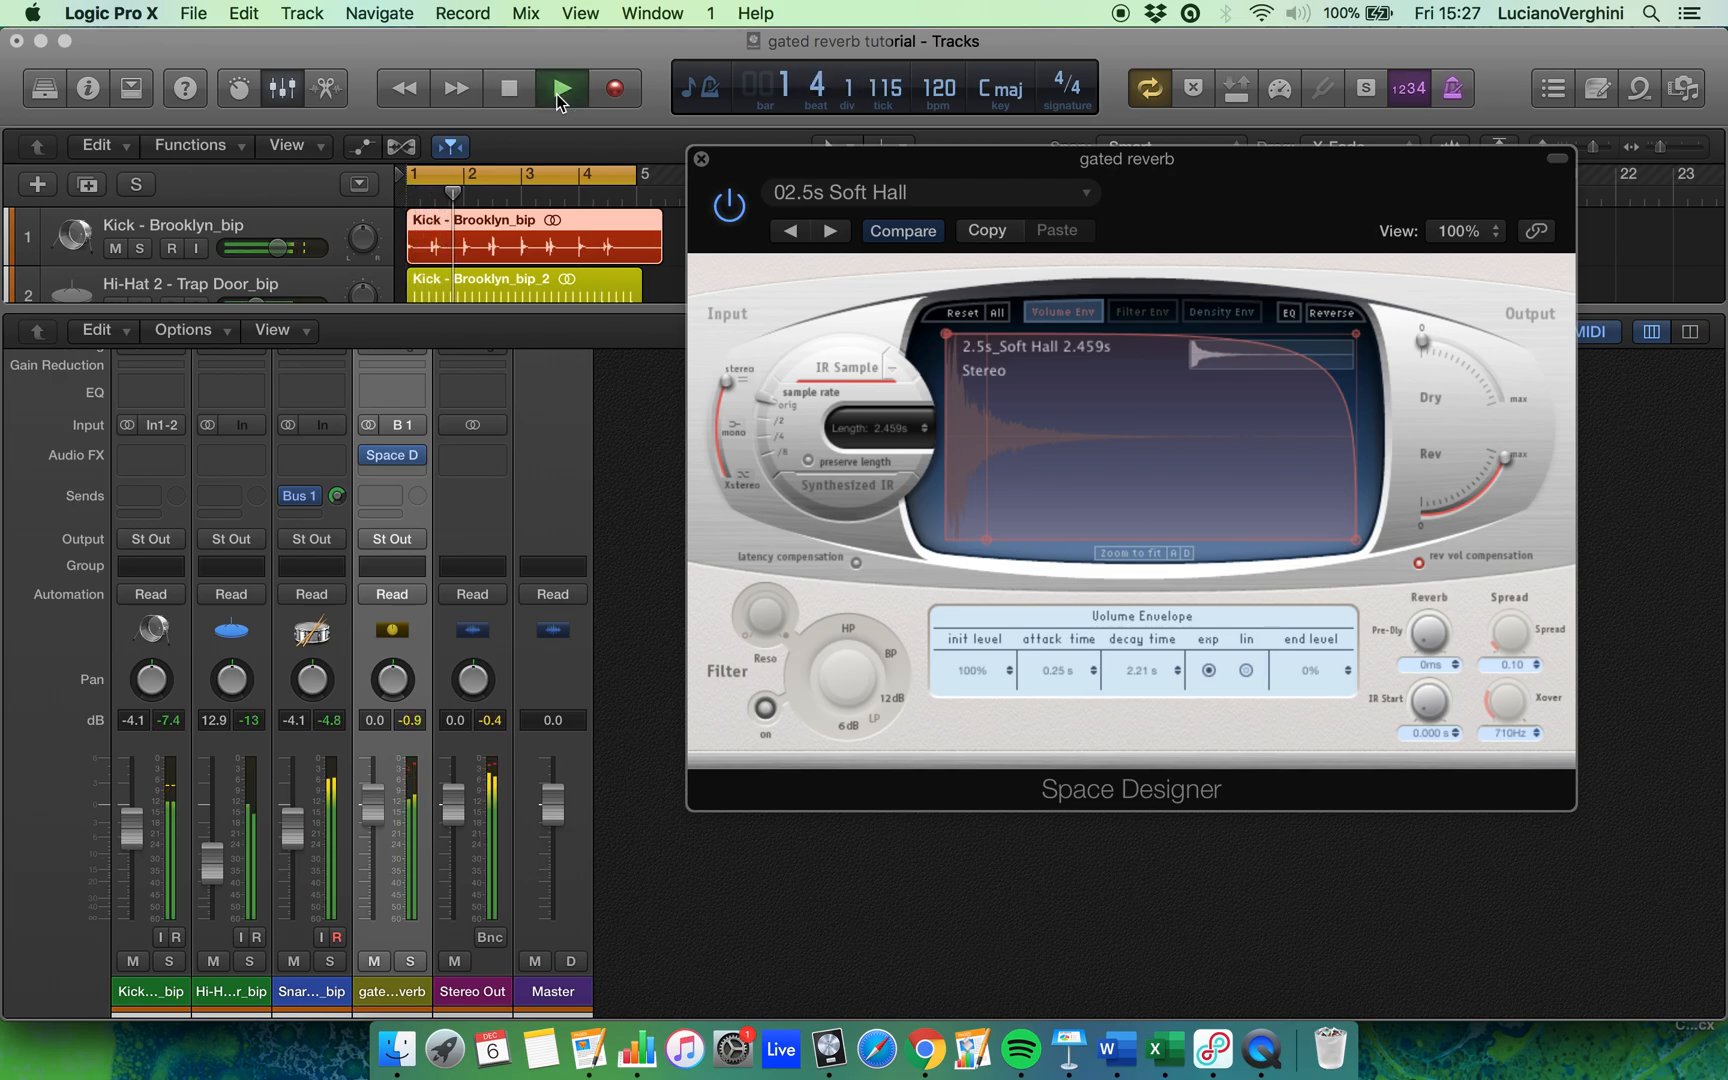
left_click(561, 88)
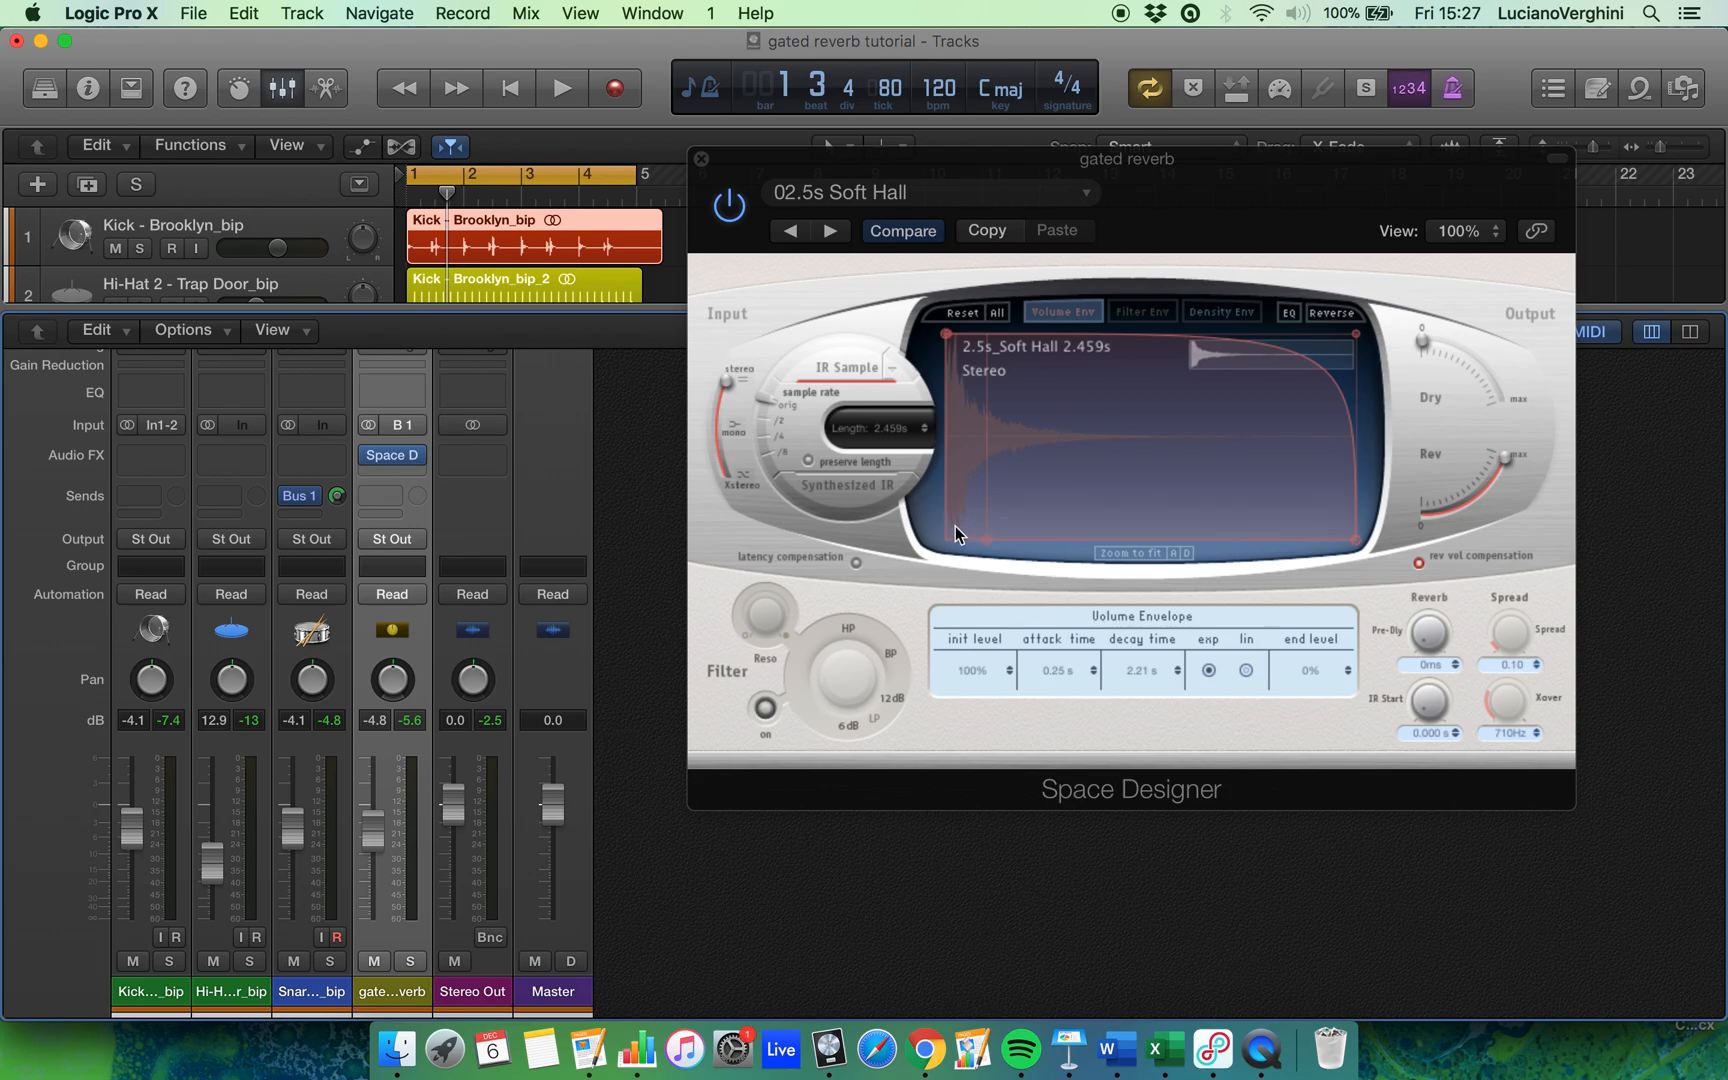
mouse_move(562, 463)
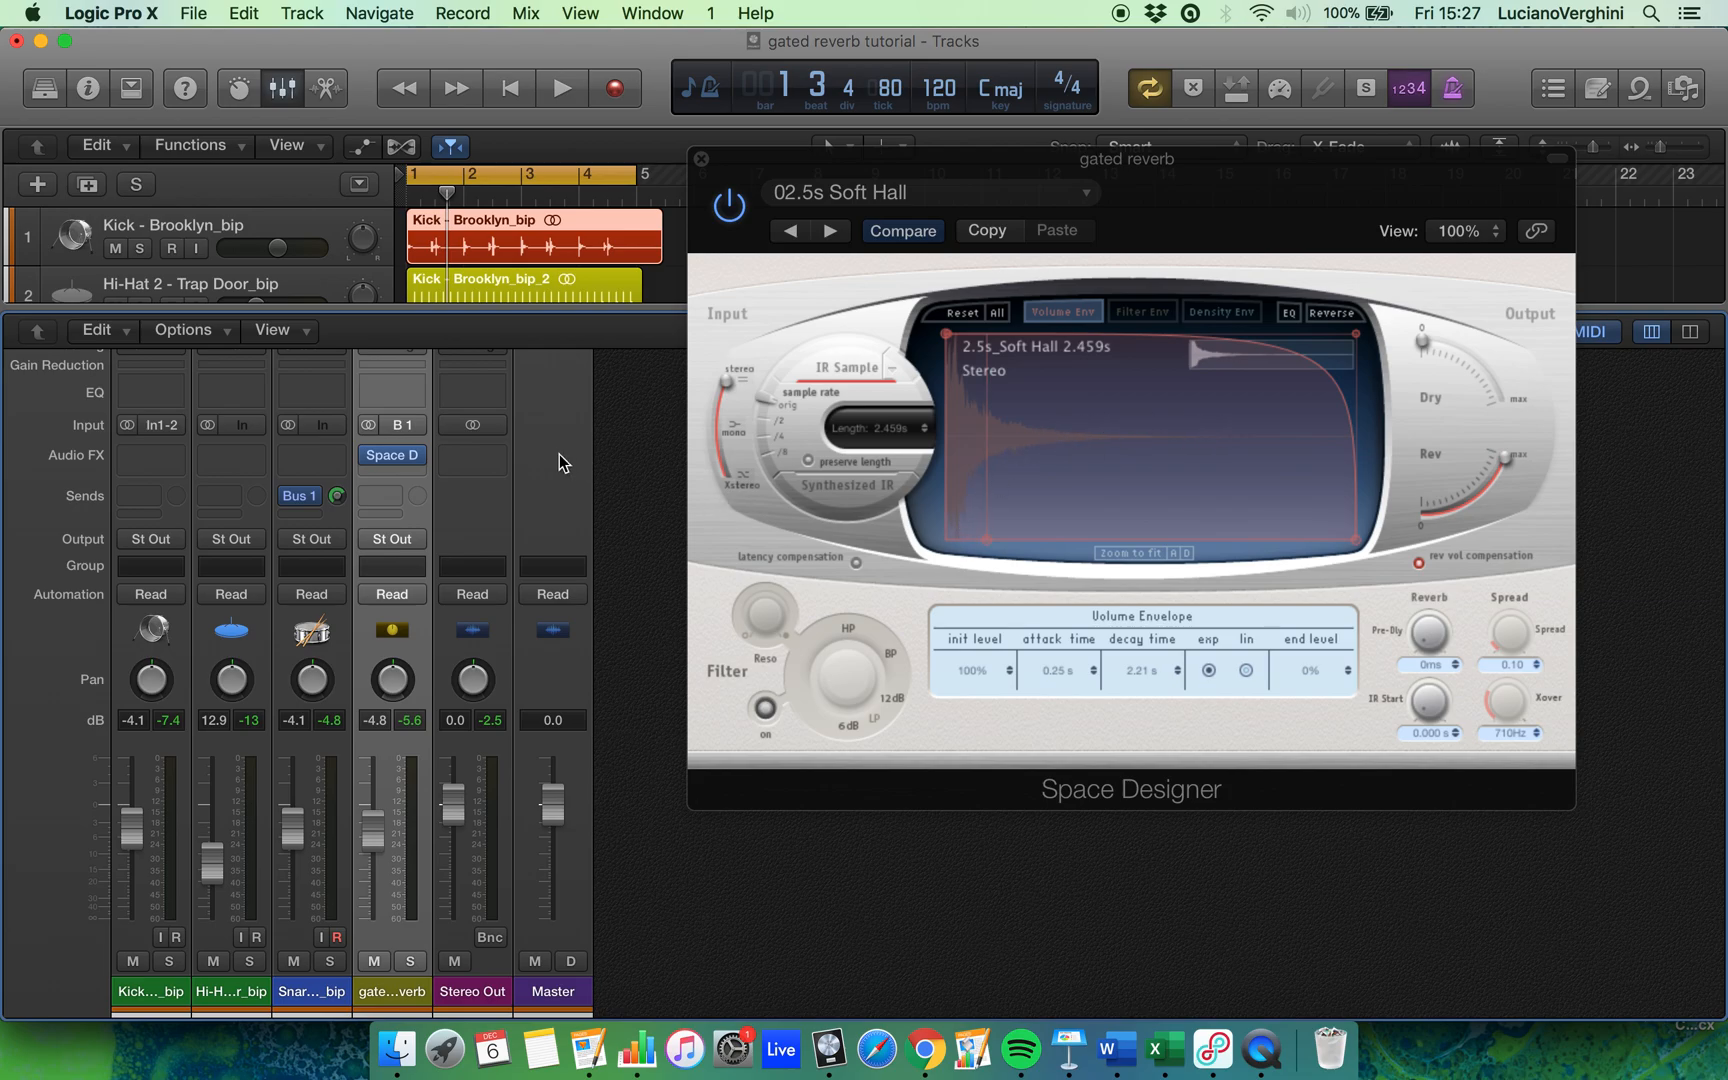
Add a Noise Gate after the reverb, side-chained to Audio 4 - Snare - Bluebird_bip.
left_click(390, 455)
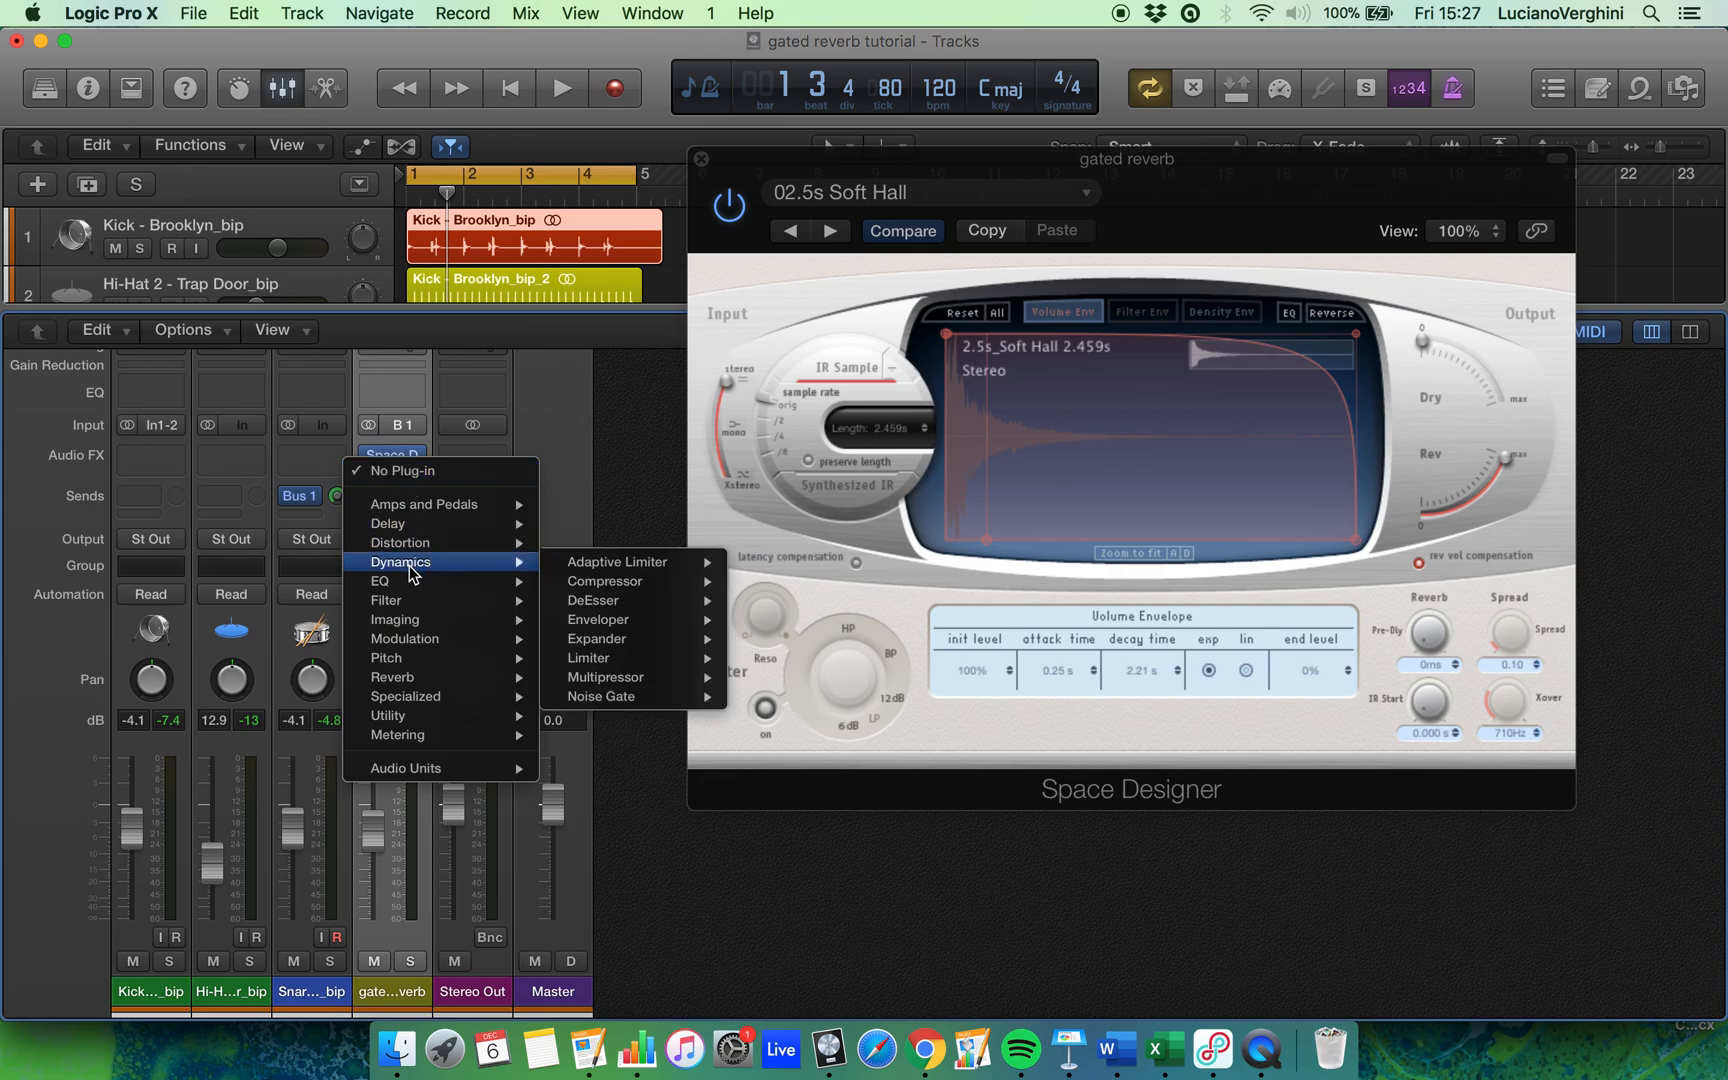
mouse_move(612, 677)
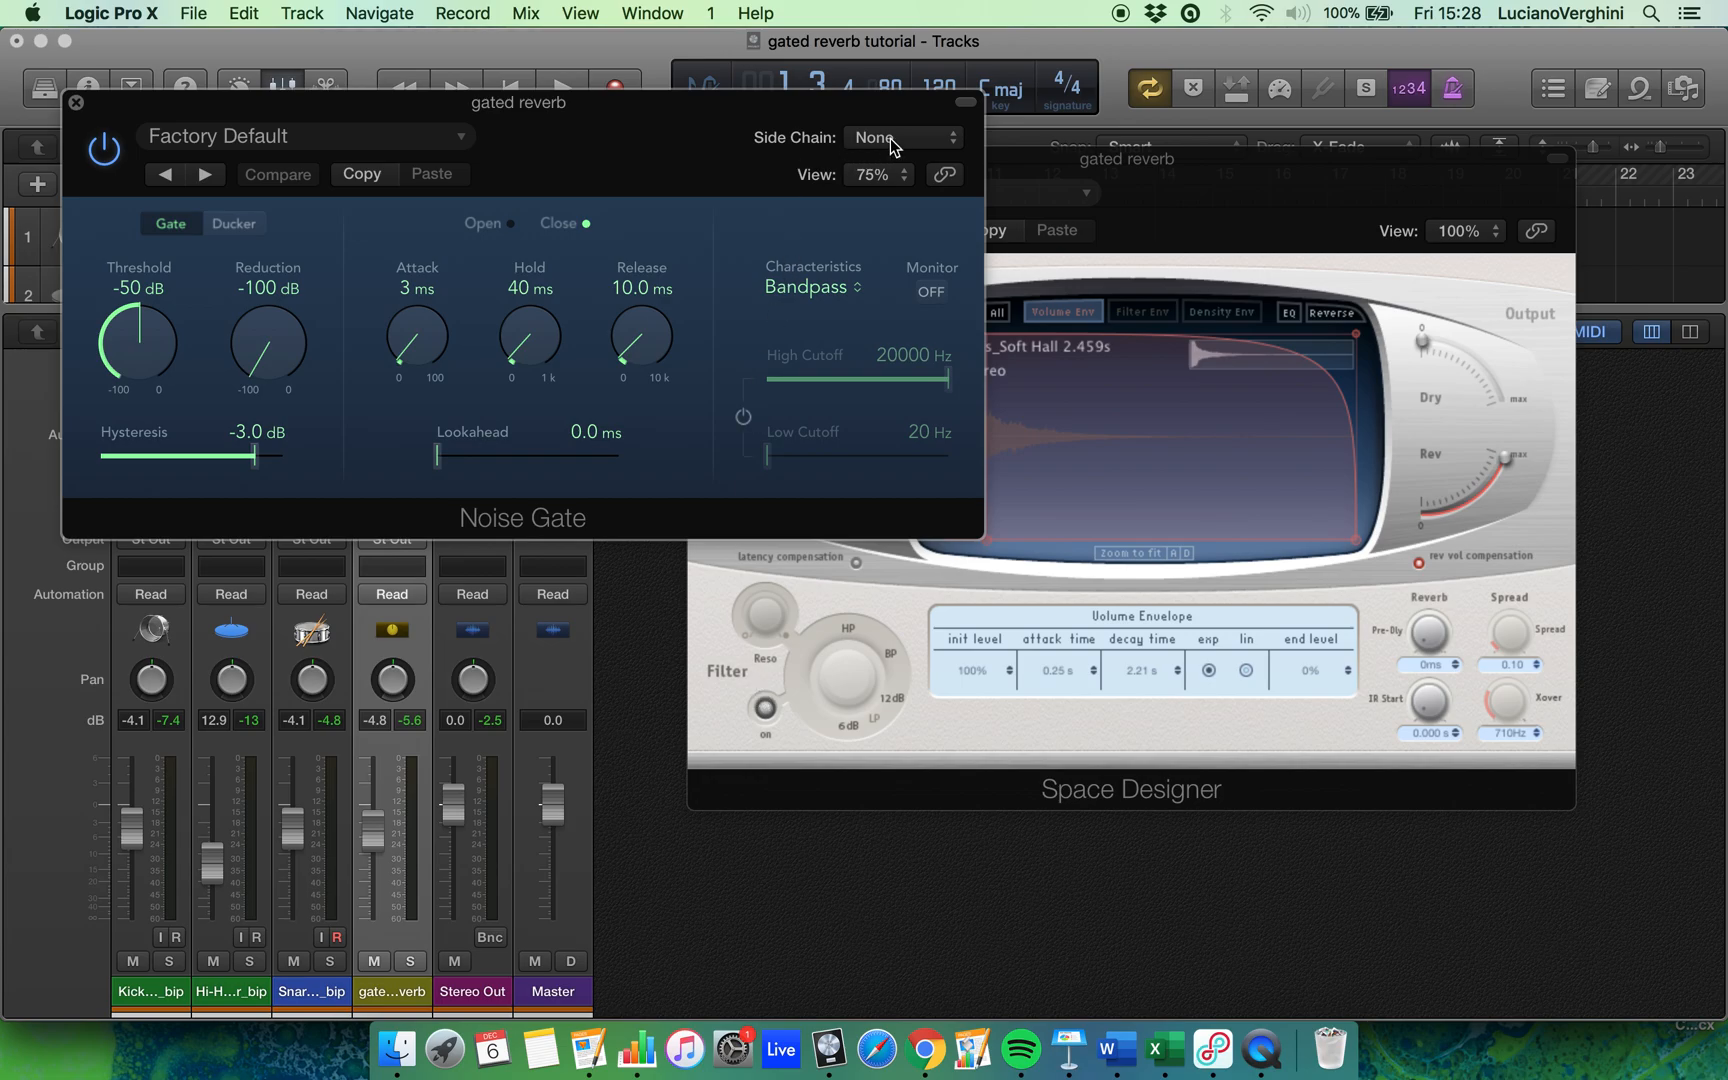
left_click(898, 138)
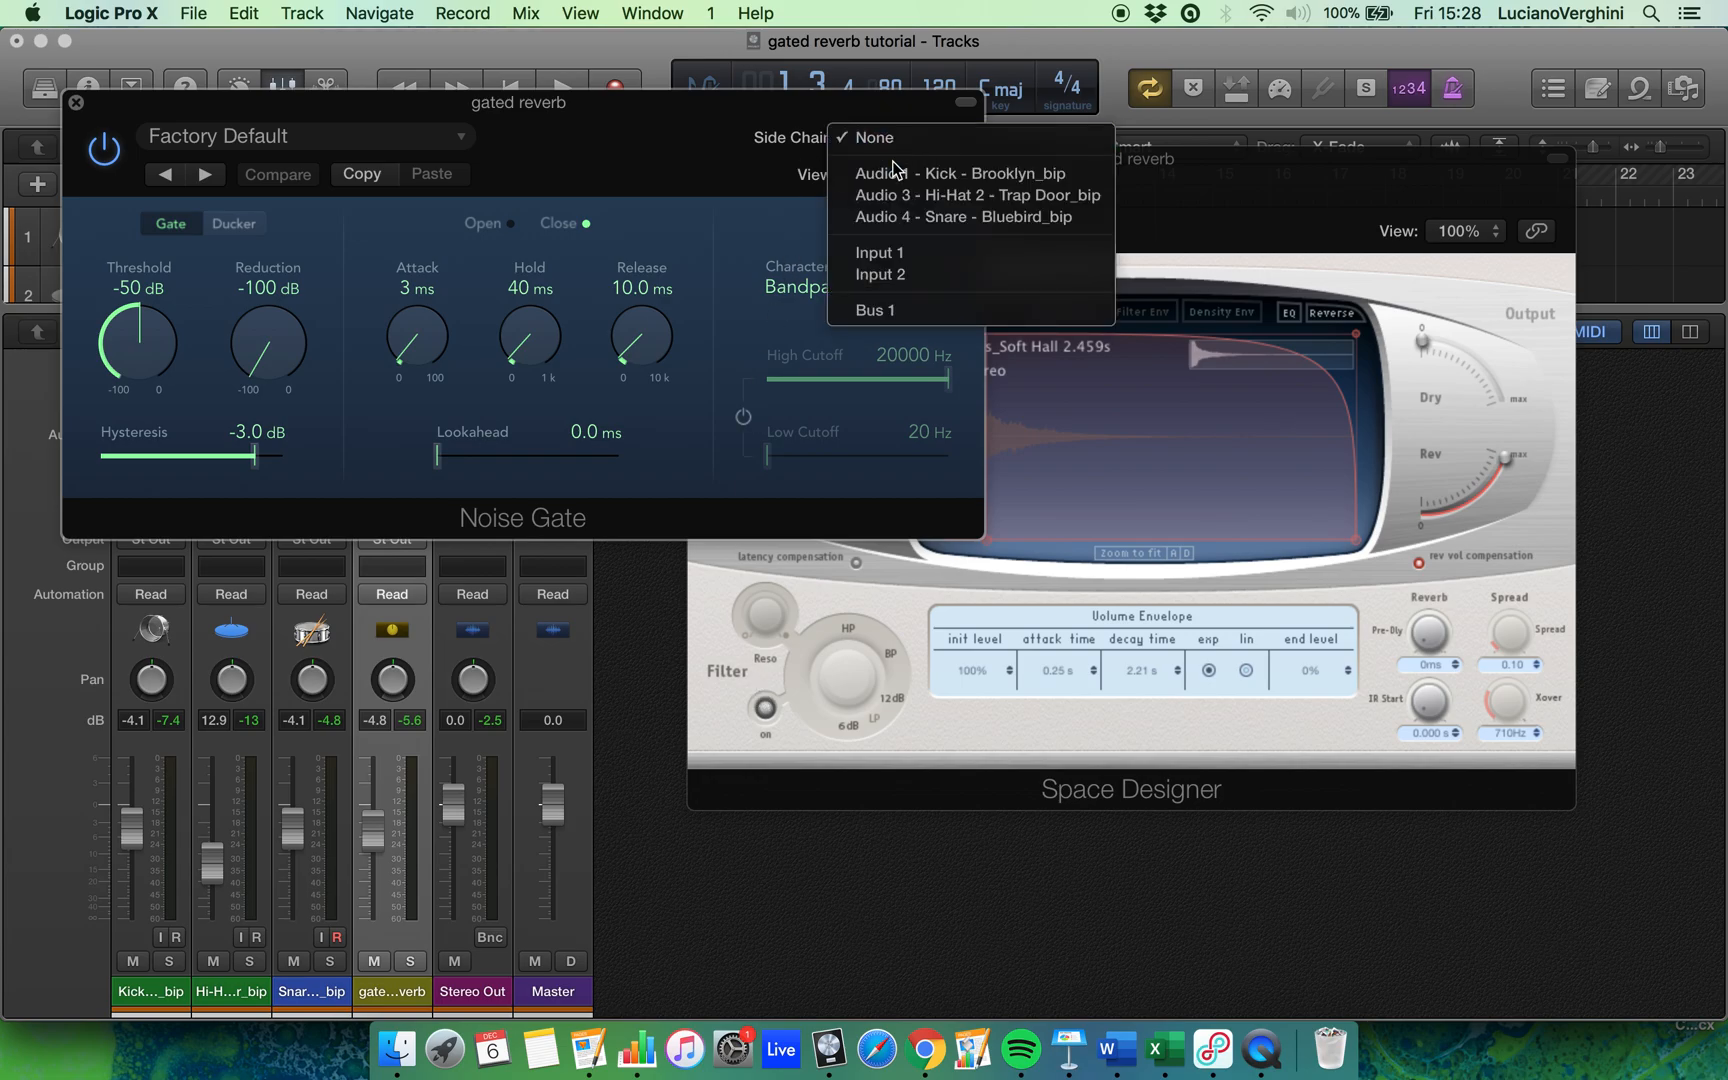
left_click(962, 216)
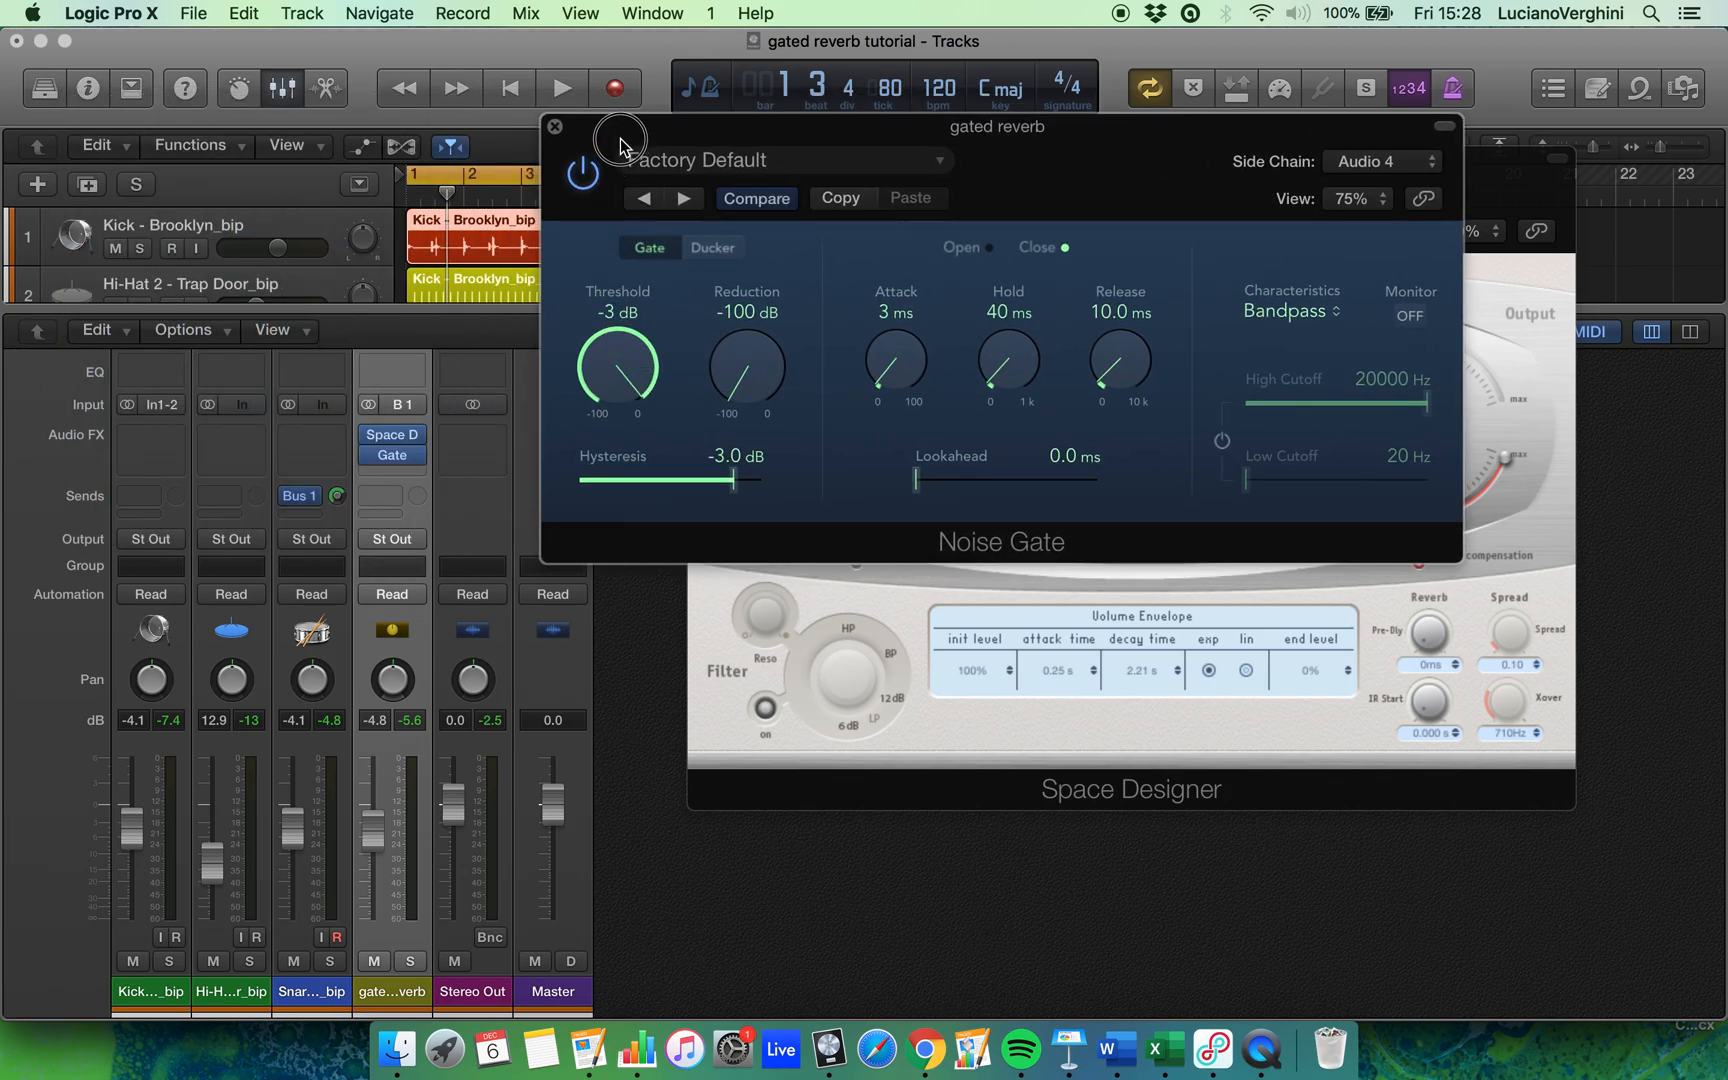
left_click(561, 88)
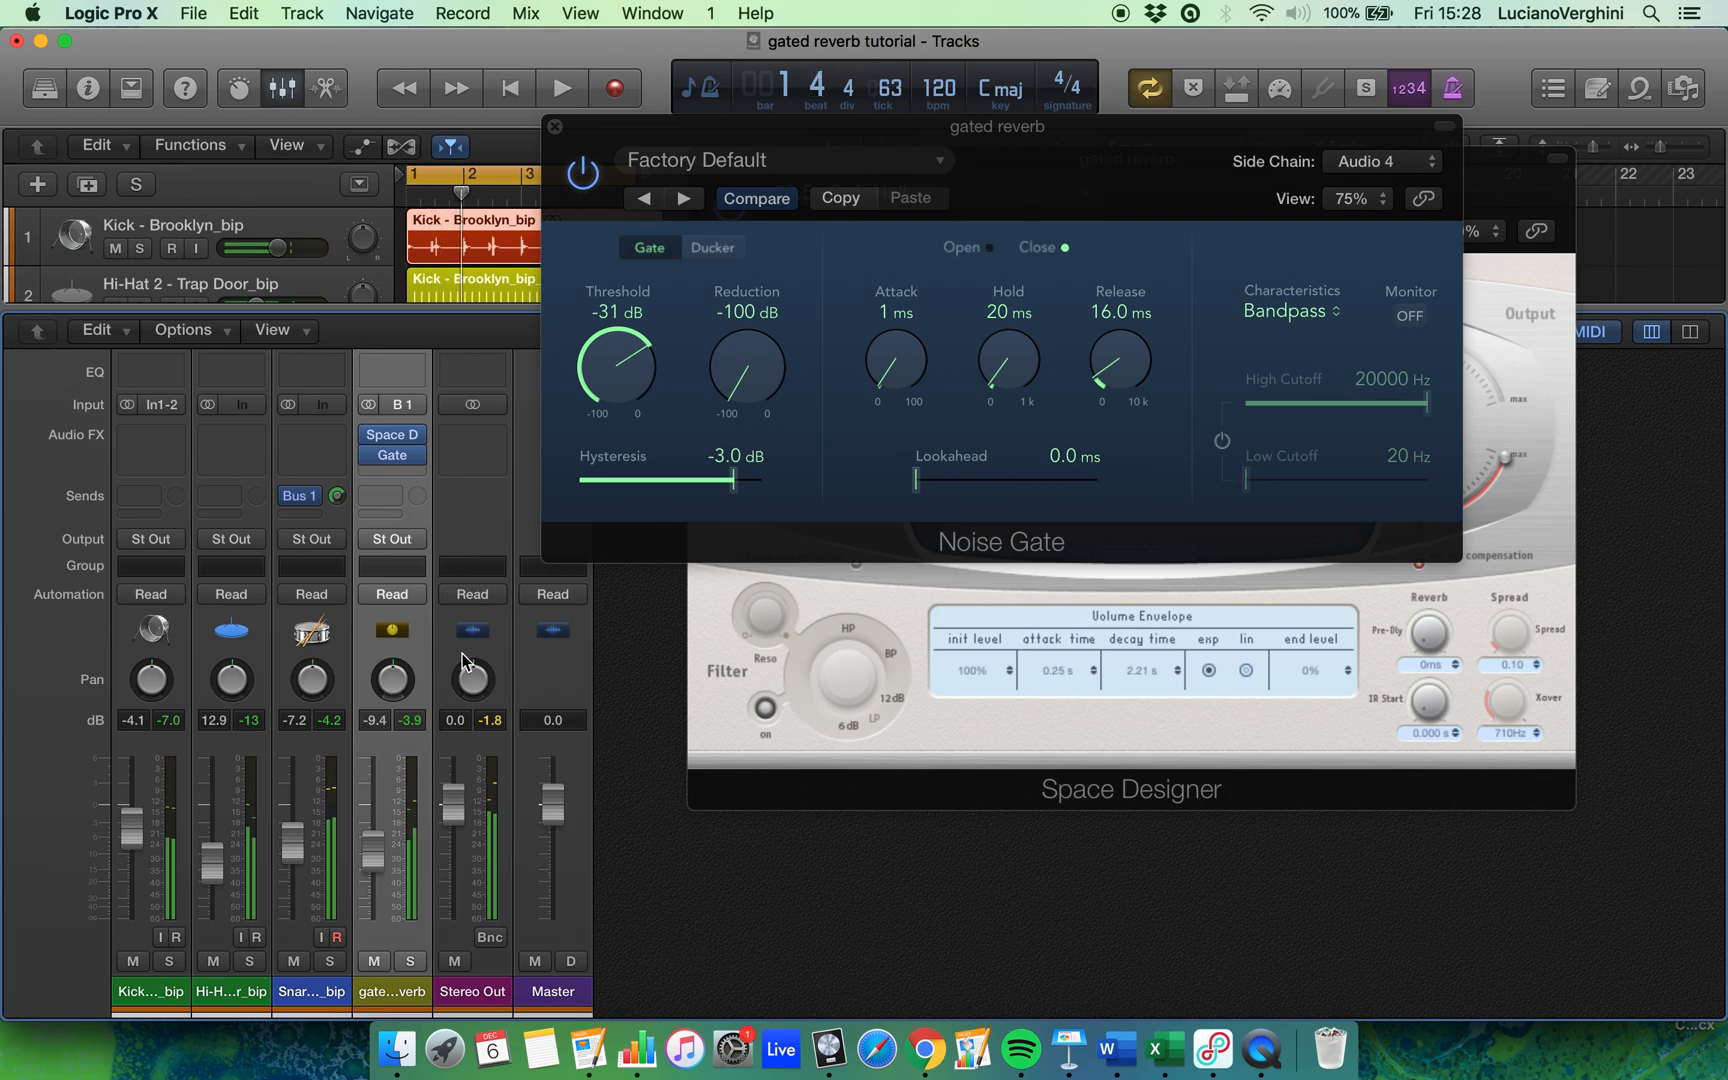
mouse_move(379, 816)
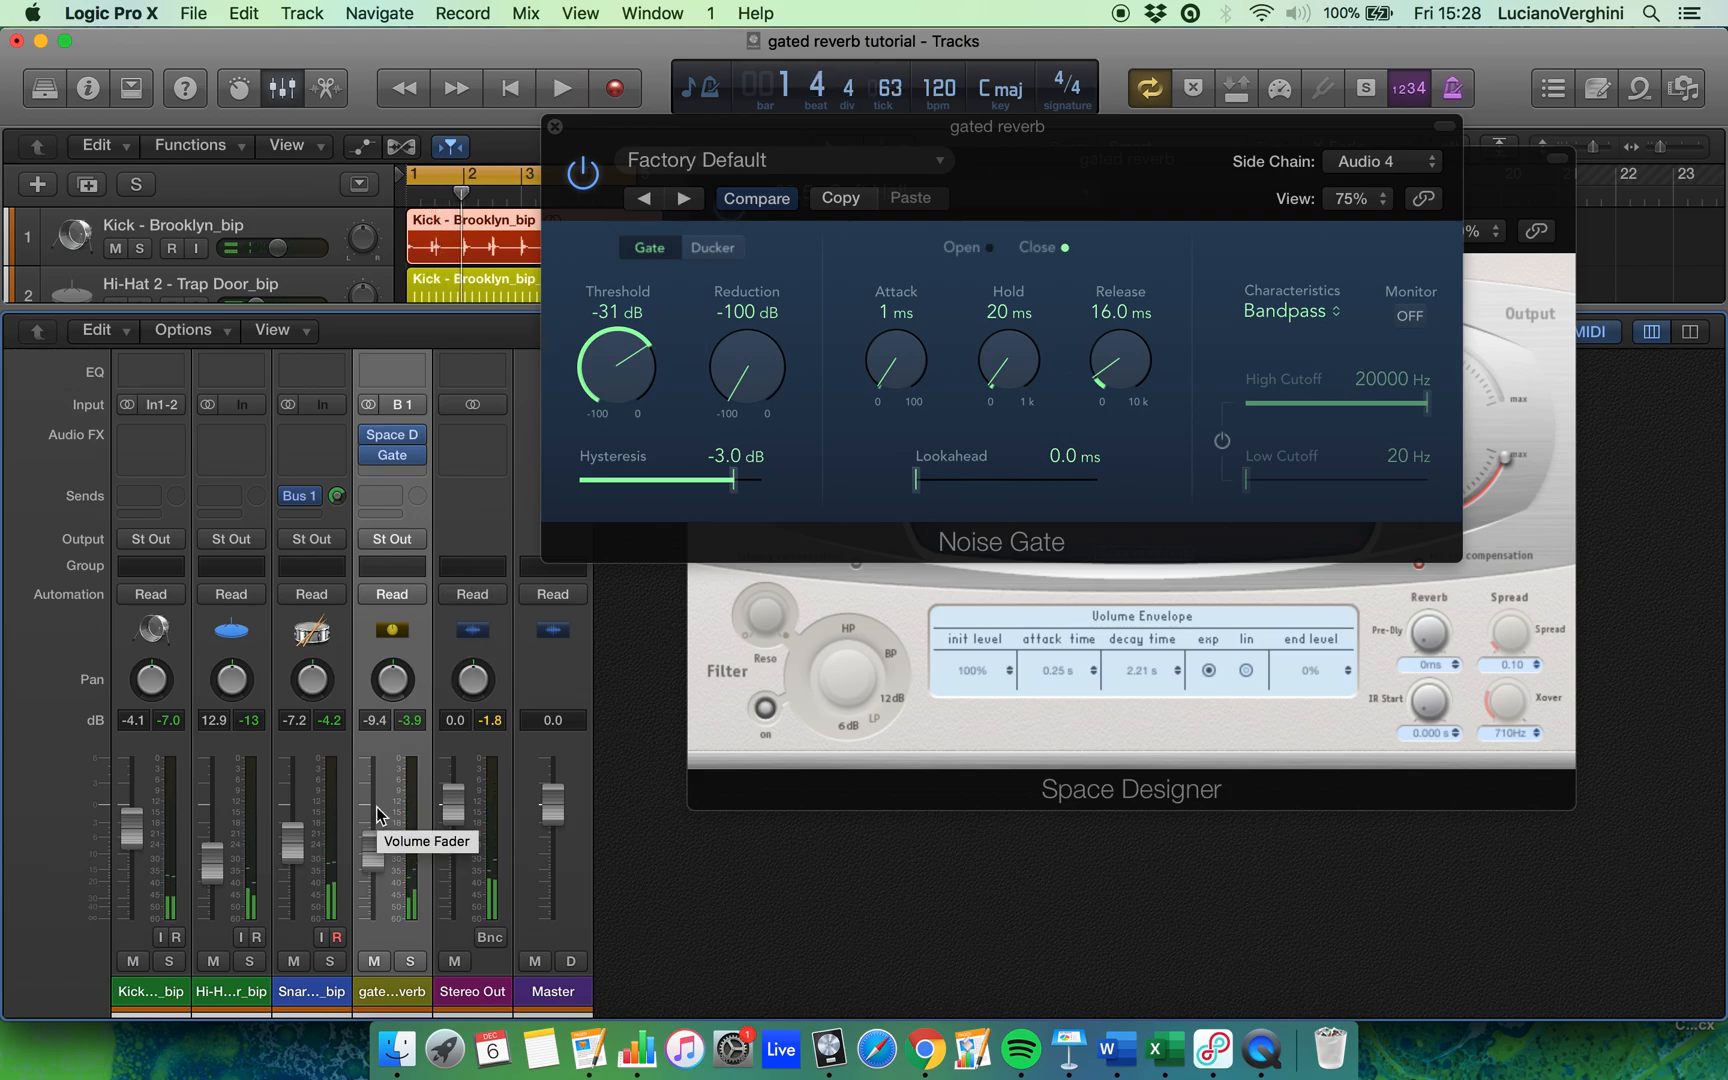
mouse_move(375, 968)
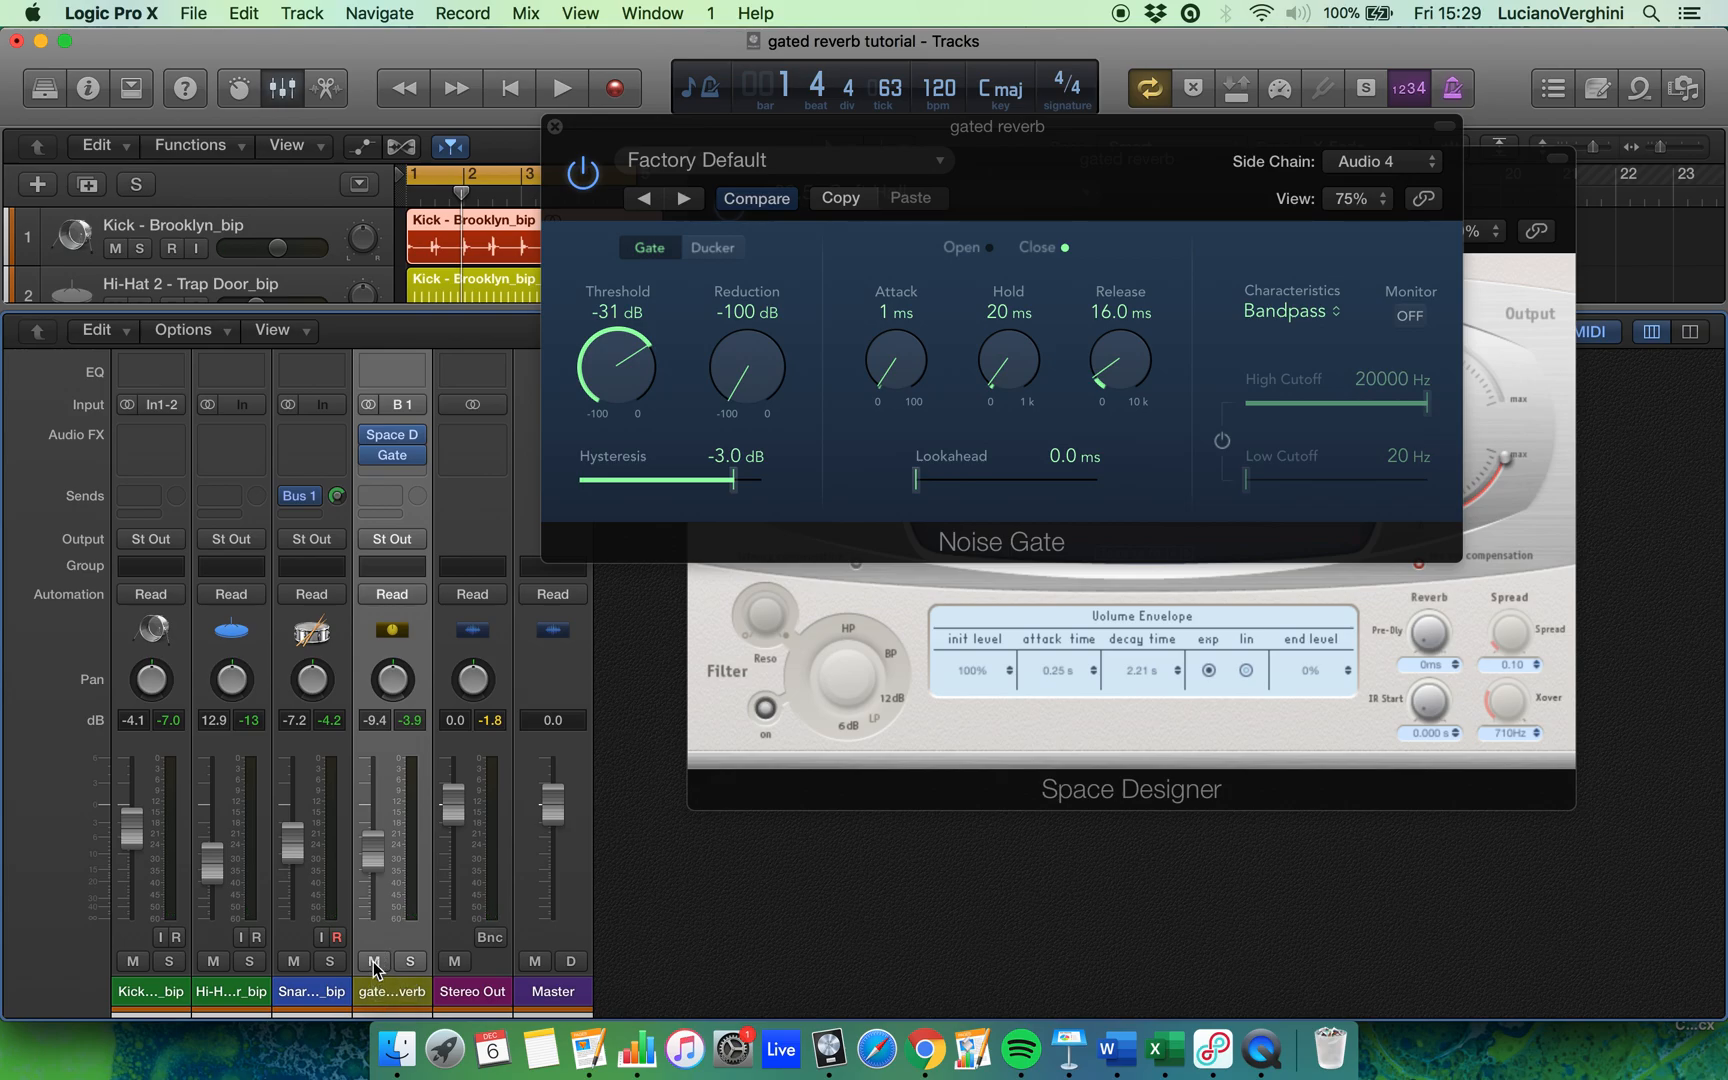
Mute and unmute the gated reverb aux to compare, then set gate hold to 40 ms.
left_click(560, 88)
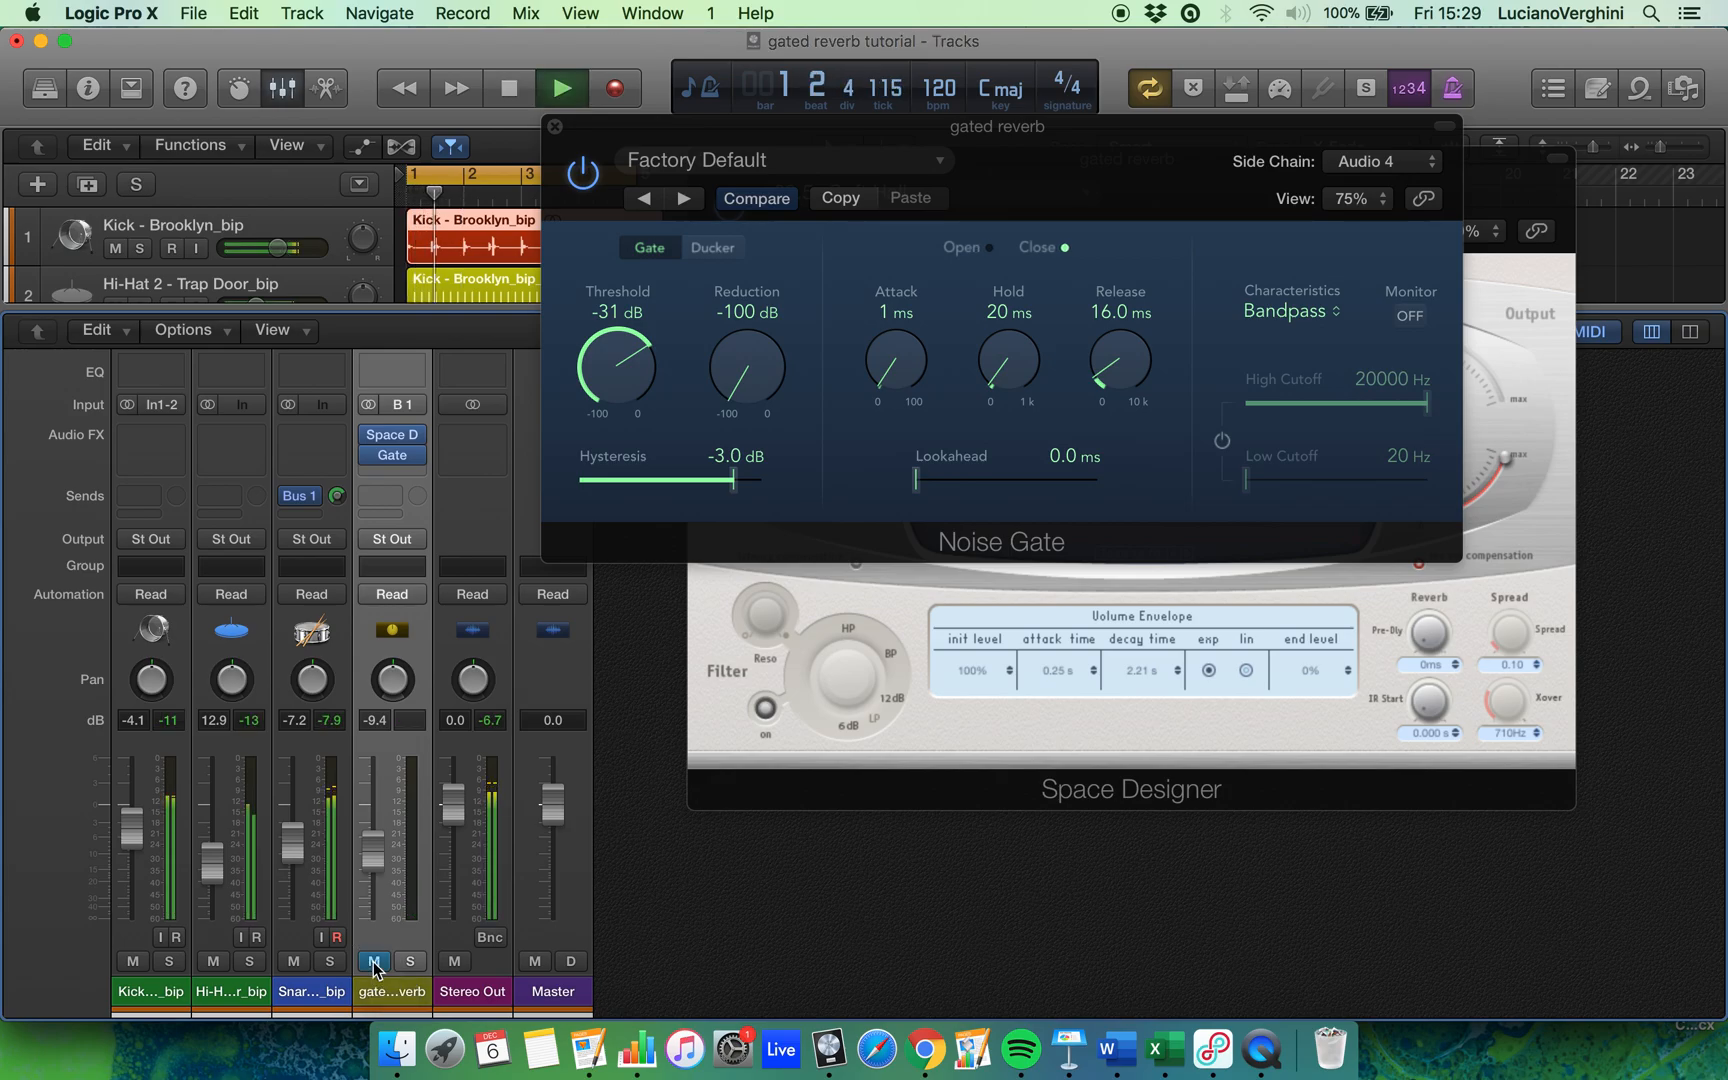
left_click(560, 88)
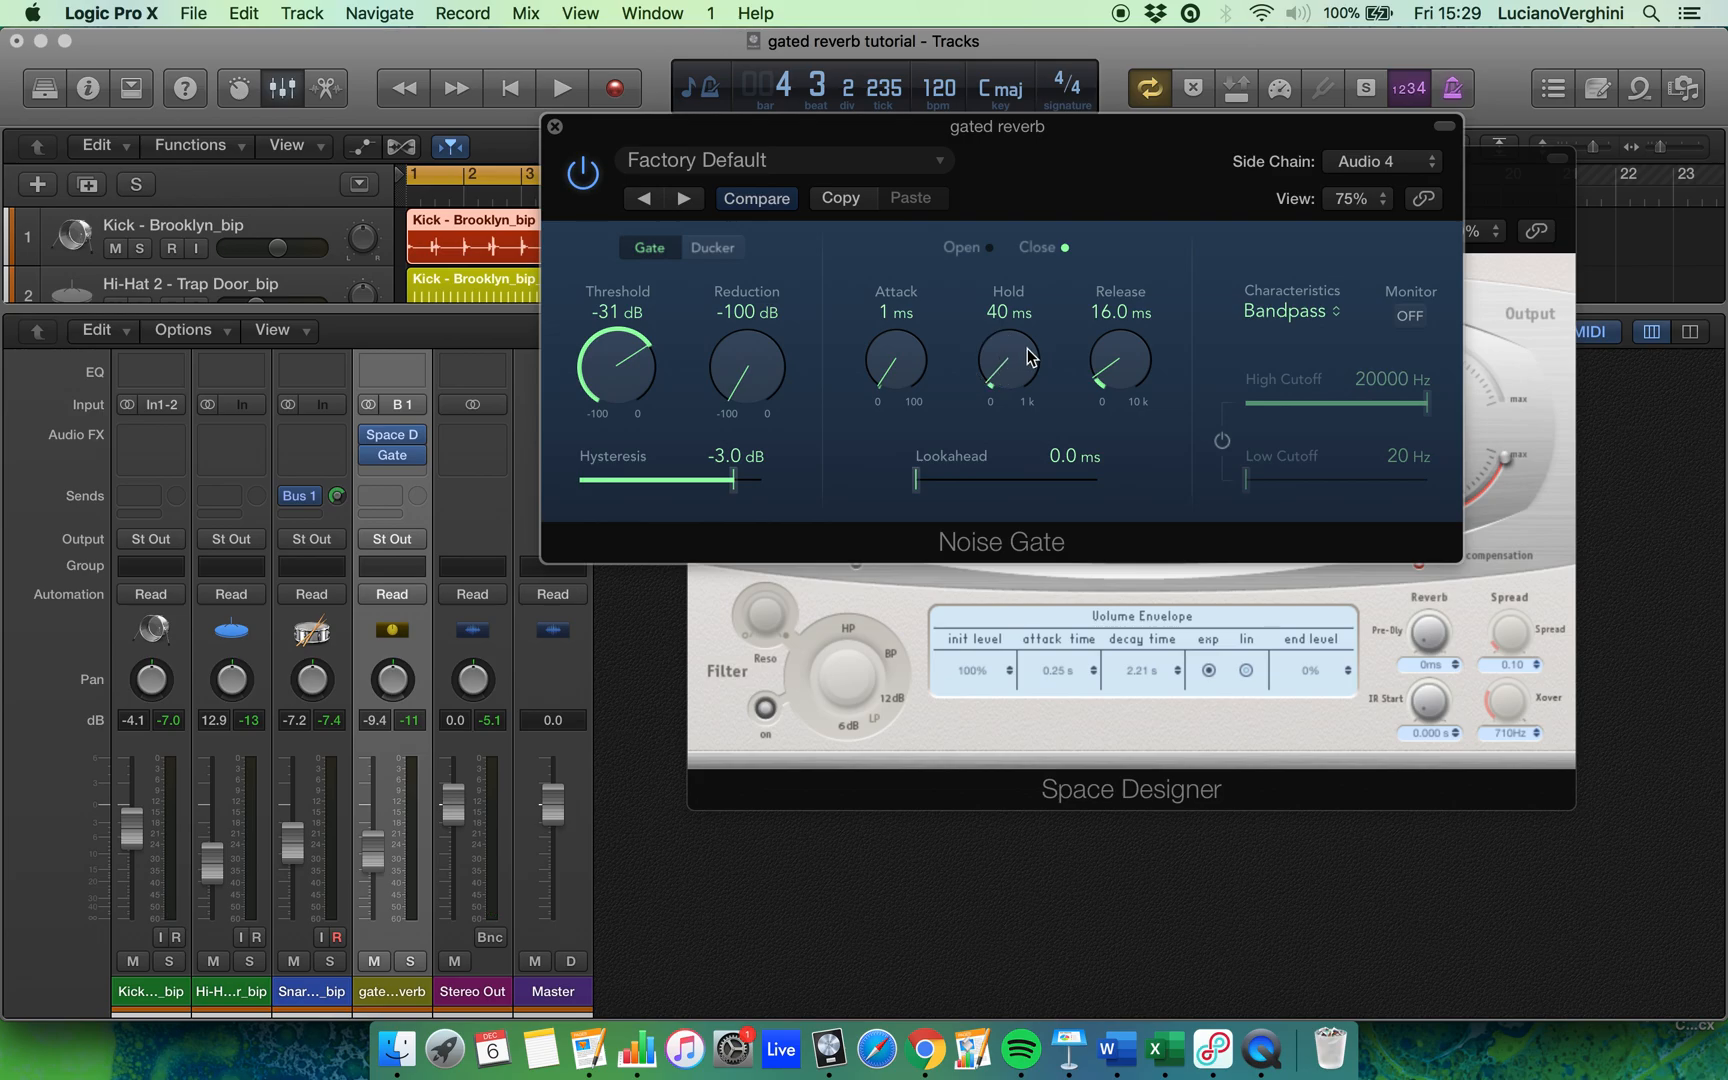
Set the Noise Gate release to 25 ms and play the drums through the gated reverb.
left_click(561, 88)
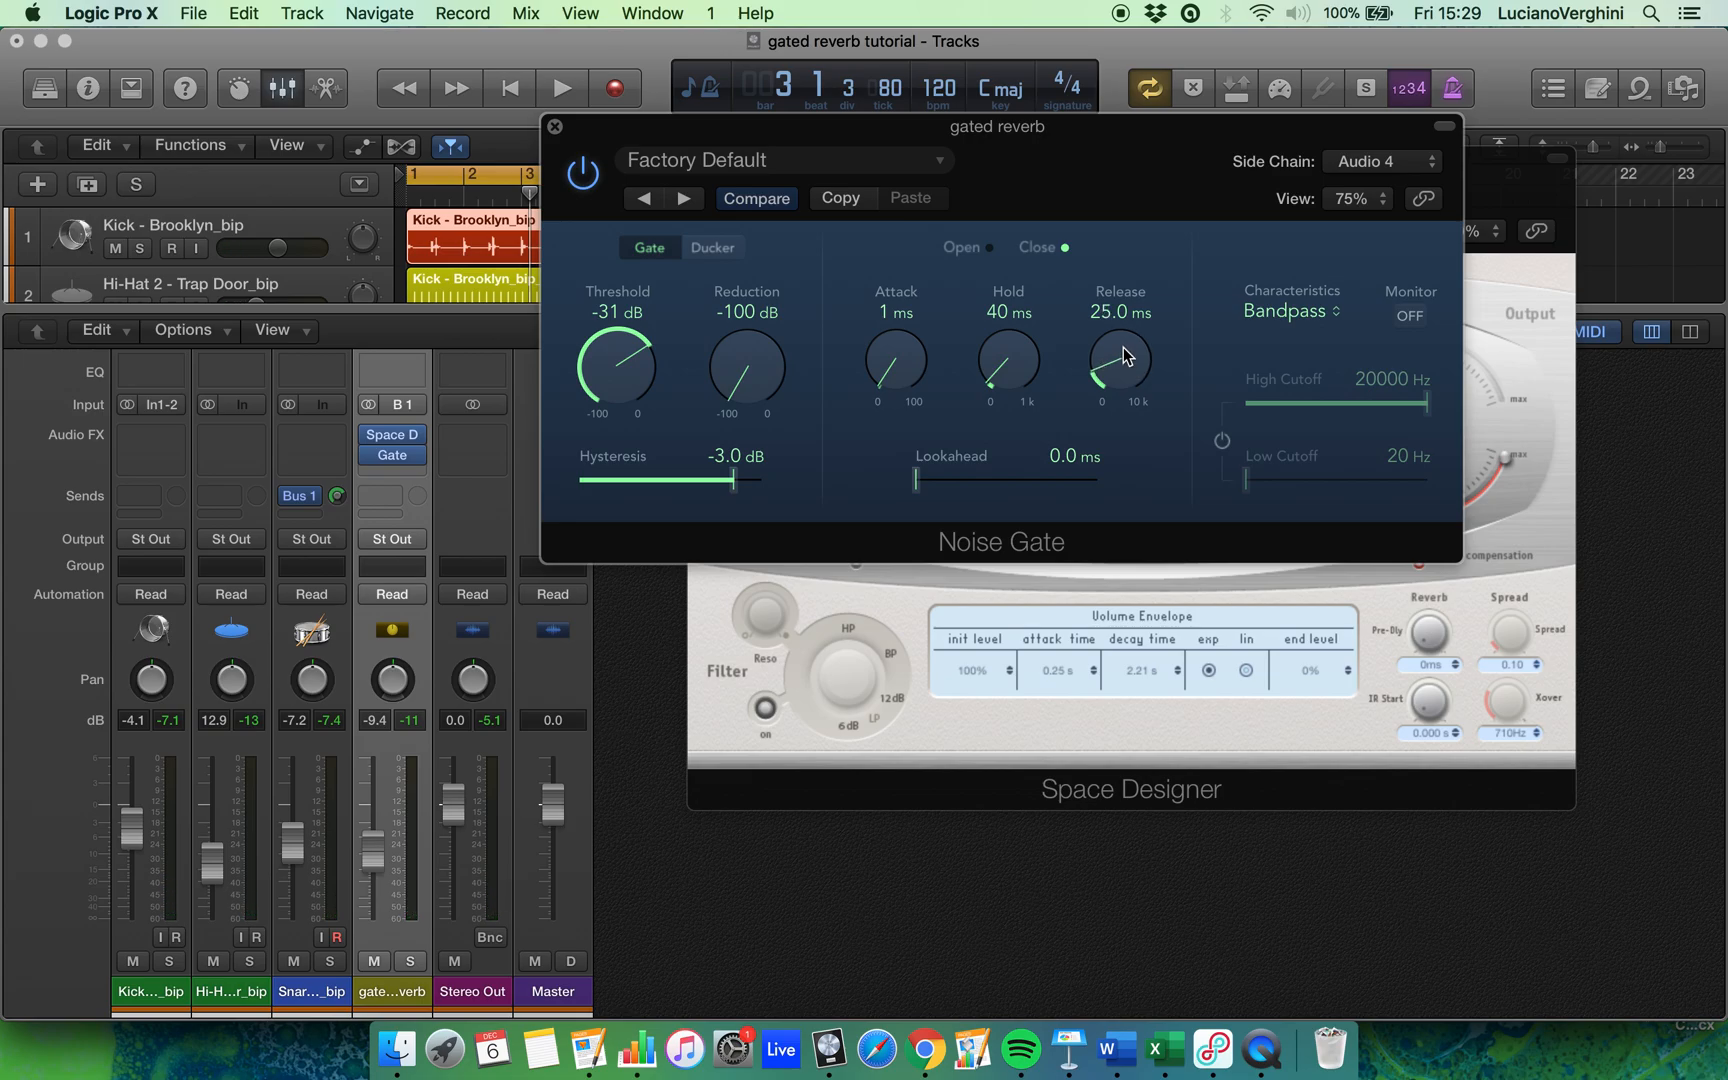
left_click(560, 88)
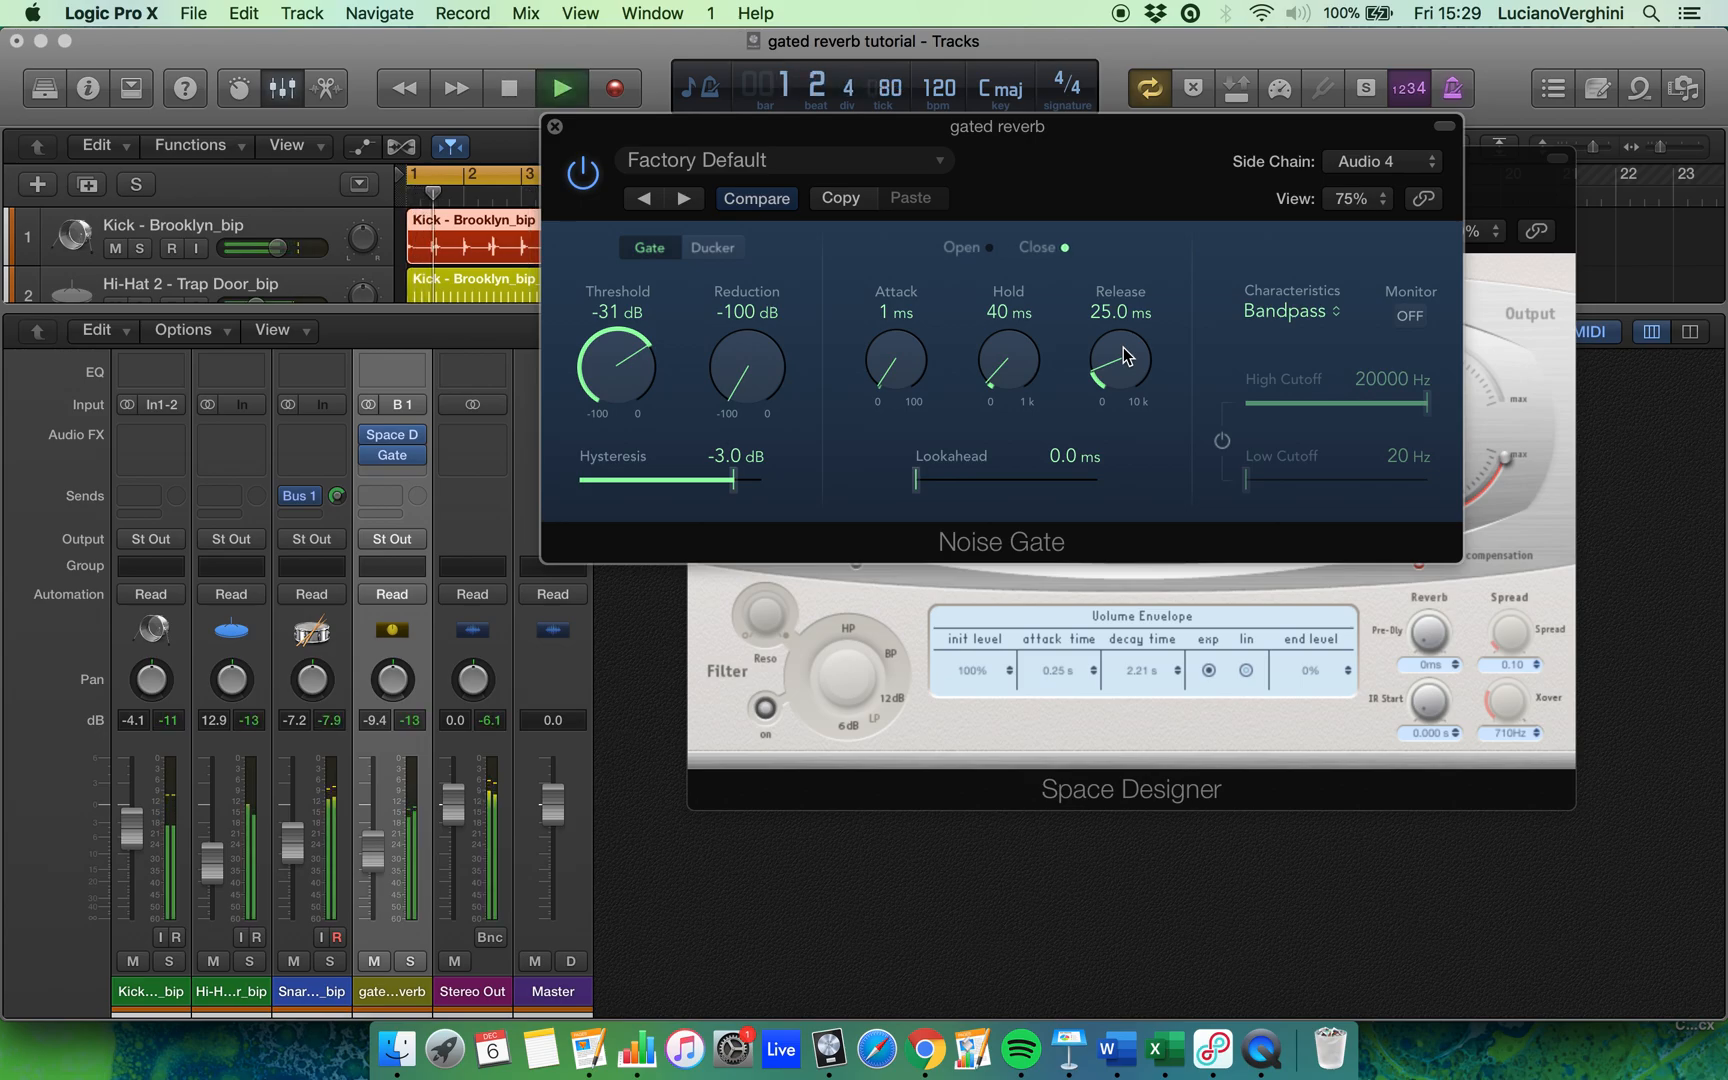